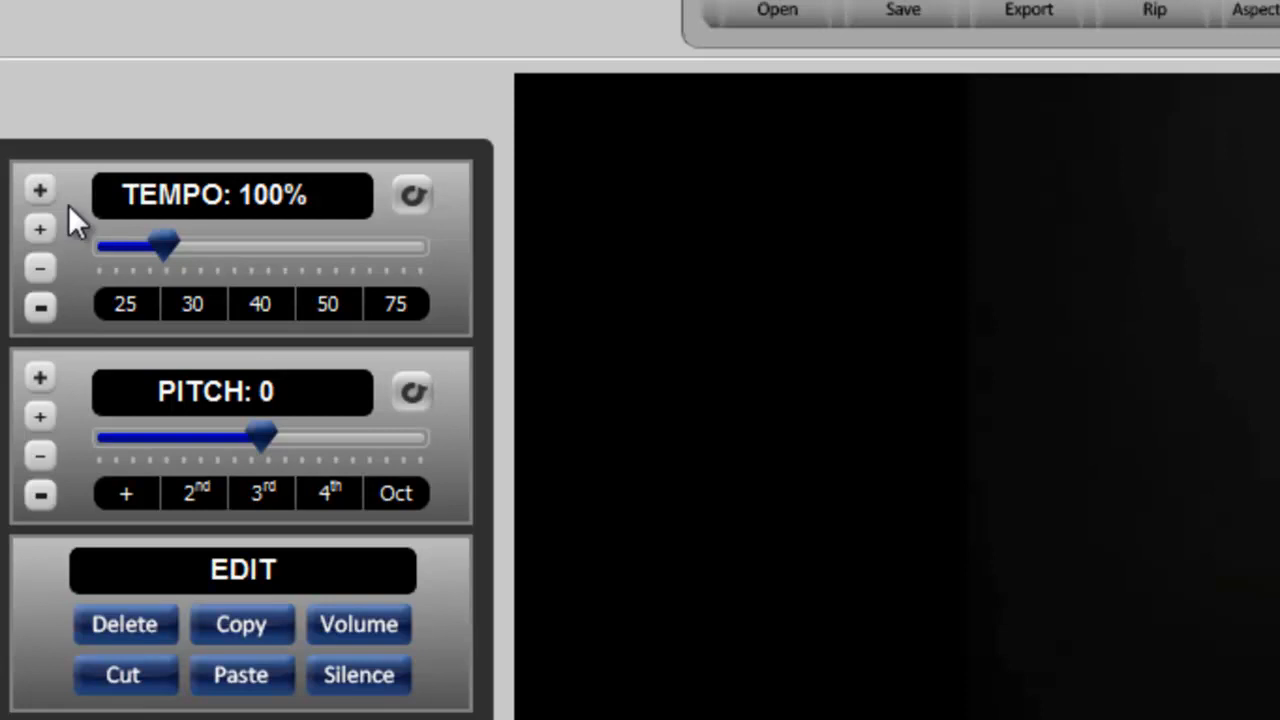
{"action": "mouse_move", "coordinate": [82, 230]}
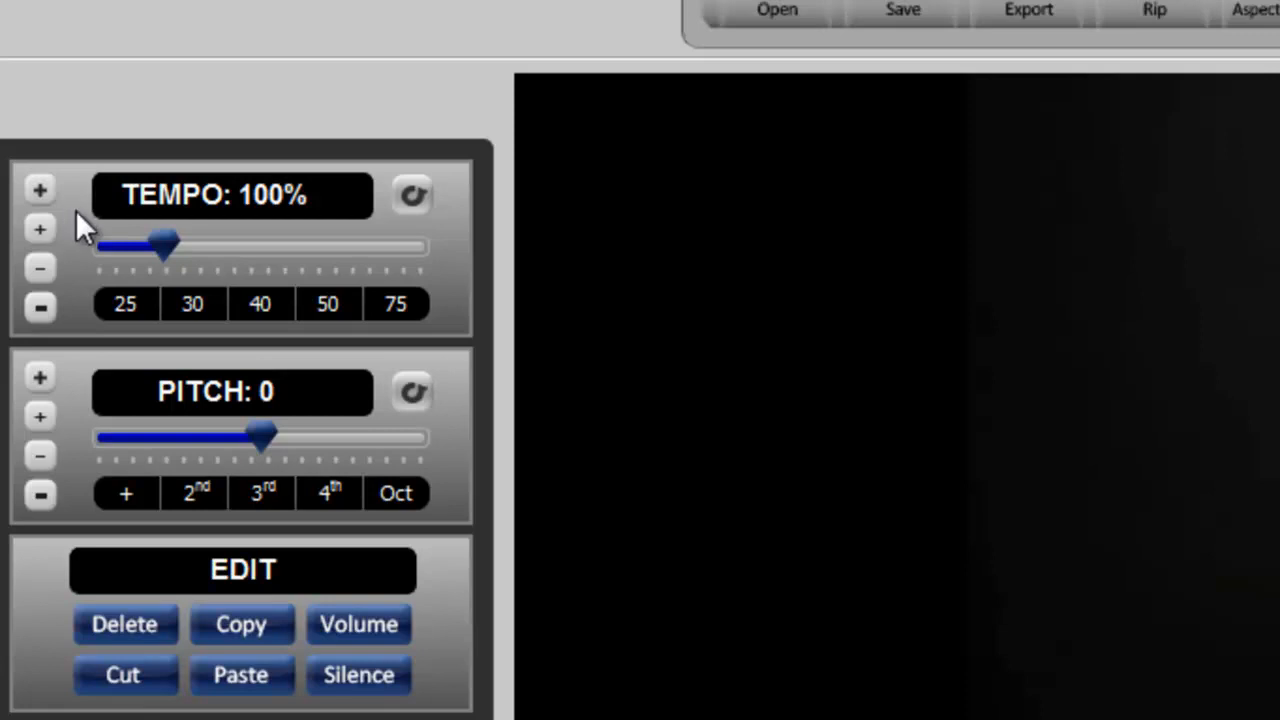
{"action": "mouse_move", "coordinate": [172, 248]}
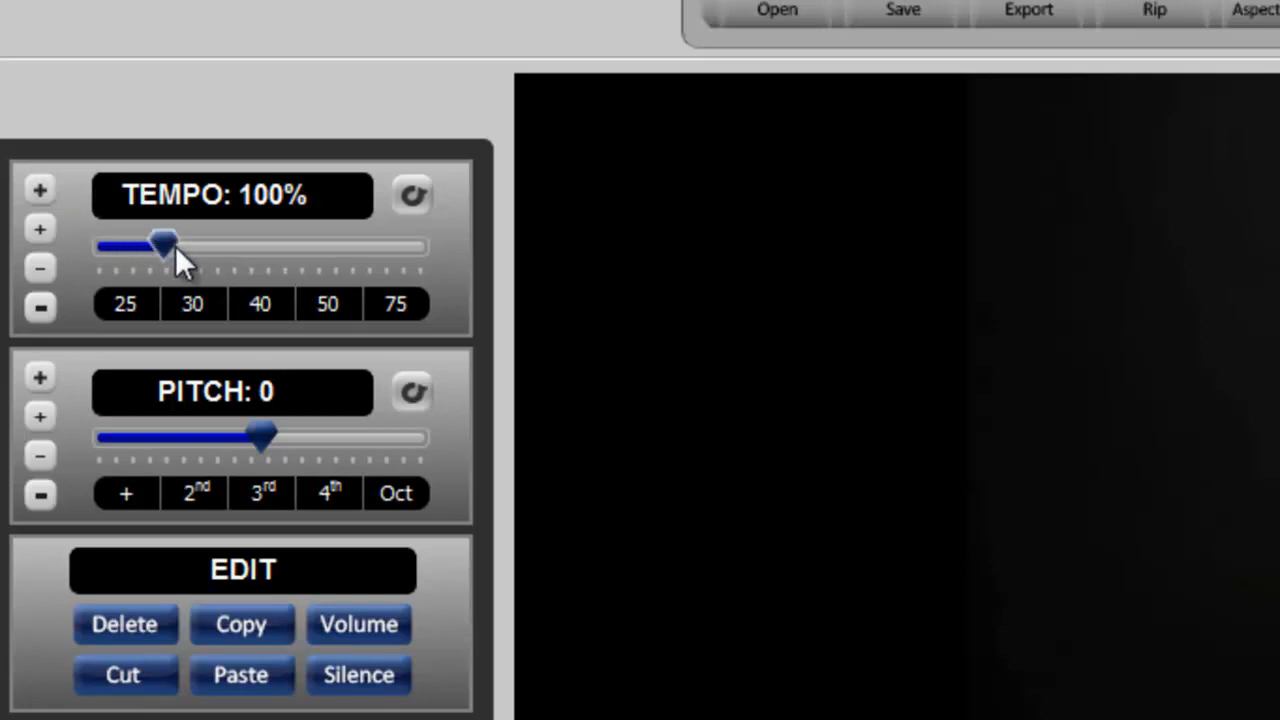
- Try the tempo slider across its range, from 25% up to the 400% maximum, then reset to 100%
{"action": "left_click_drag", "start_coordinate": [164, 246], "coordinate": [96, 246]}
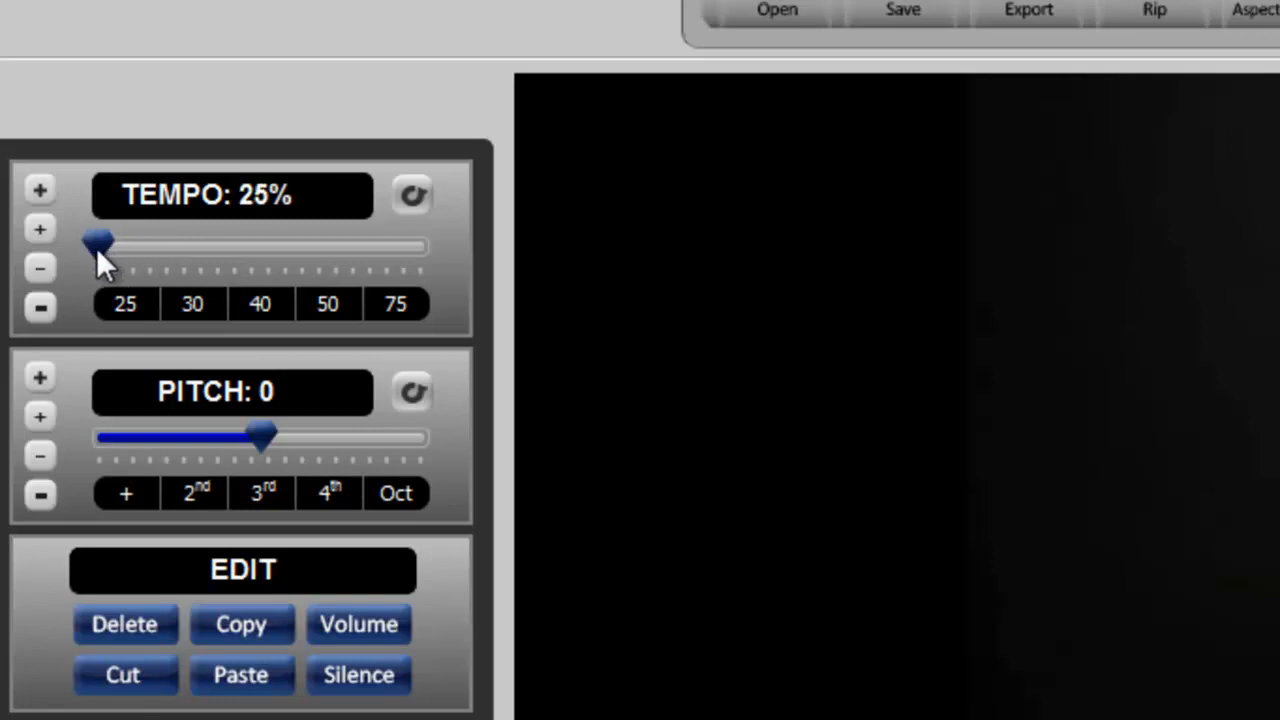
{"action": "left_click_drag", "start_coordinate": [98, 244], "coordinate": [404, 244]}
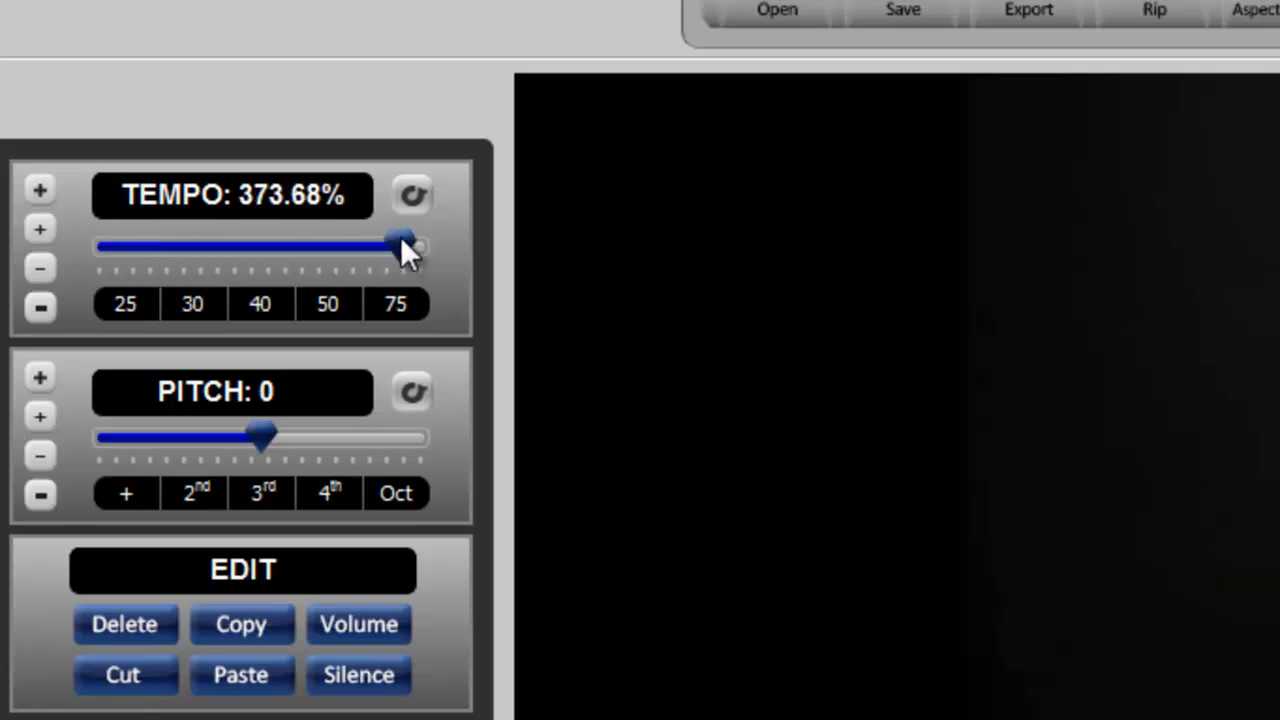
{"action": "left_click_drag", "start_coordinate": [400, 248], "coordinate": [424, 248]}
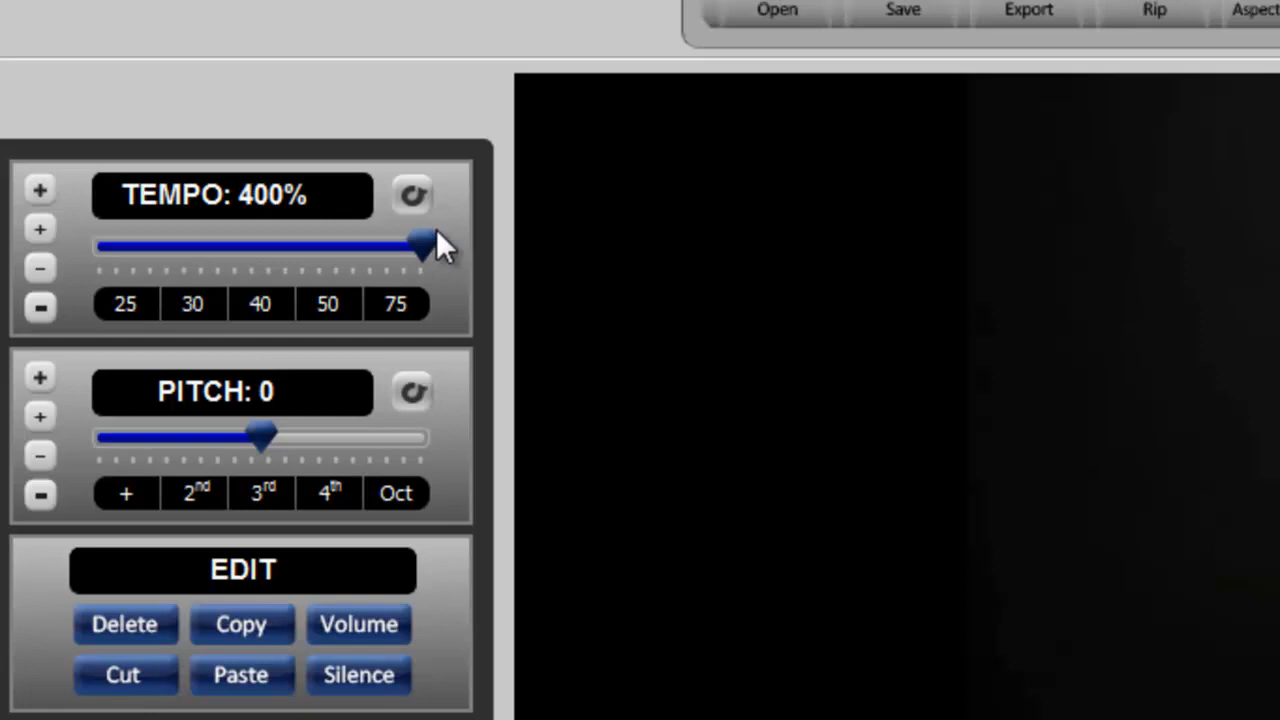
{"action": "left_click", "coordinate": [414, 196]}
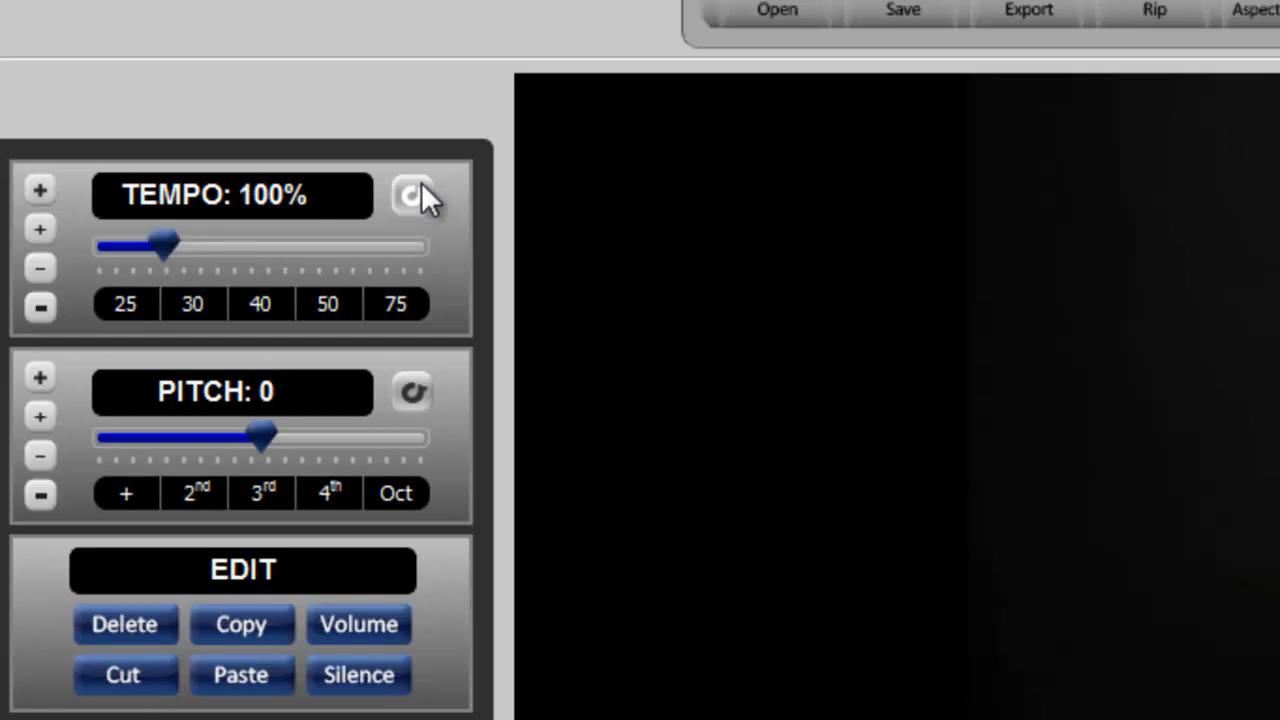
{"action": "mouse_move", "coordinate": [278, 200]}
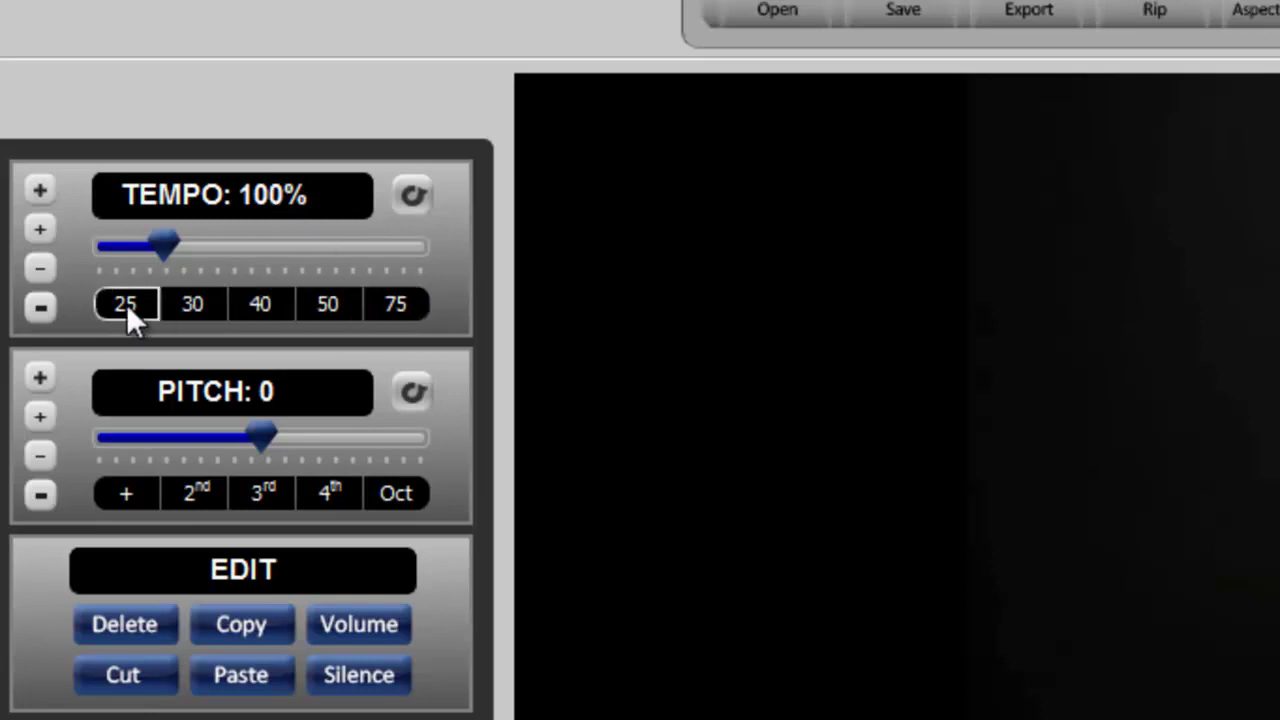
- Apply the 75% and 25% tempo presets, then fine-tune the tempo to about 71%
{"action": "left_click", "coordinate": [396, 304]}
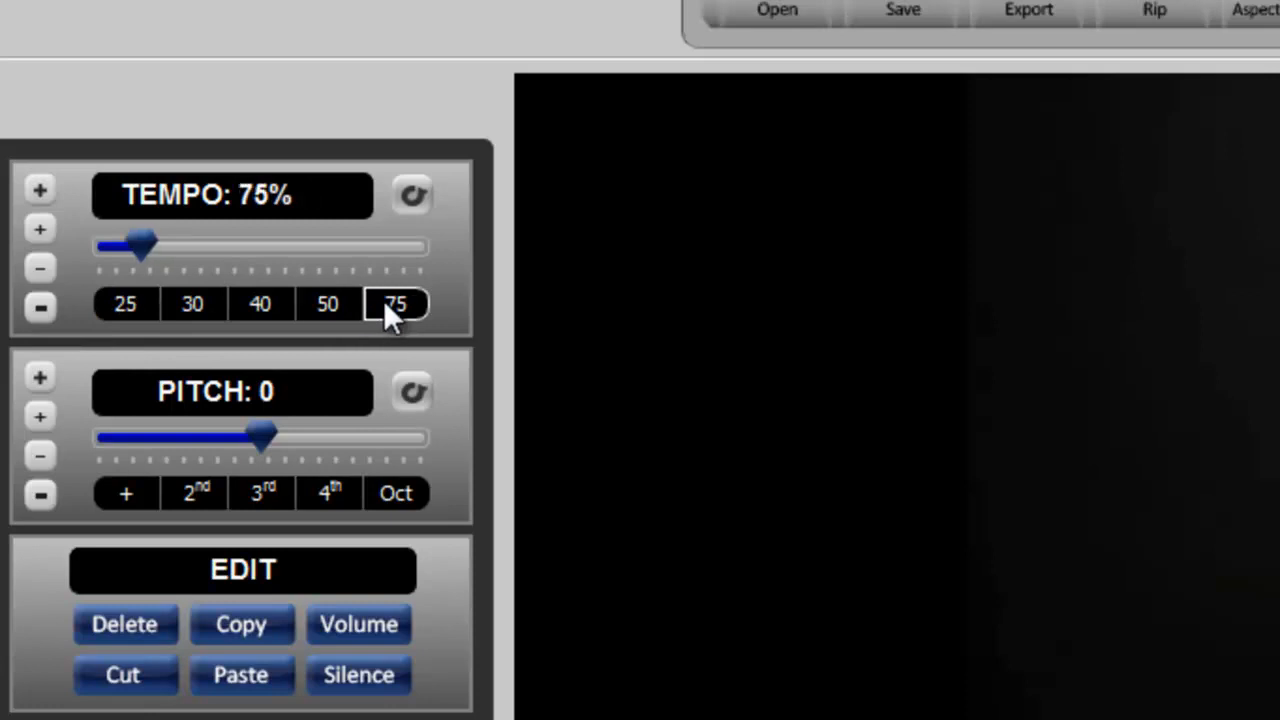
{"action": "left_click", "coordinate": [126, 304]}
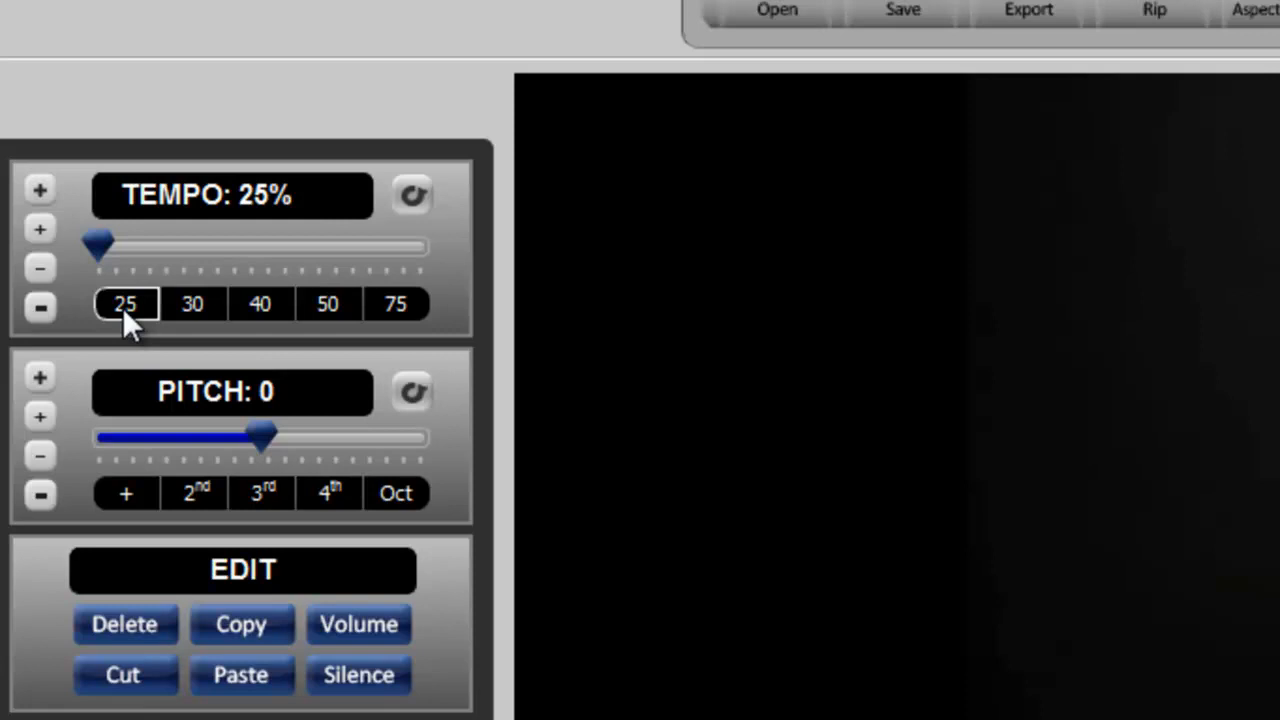
{"action": "left_click_drag", "start_coordinate": [96, 244], "coordinate": [130, 244]}
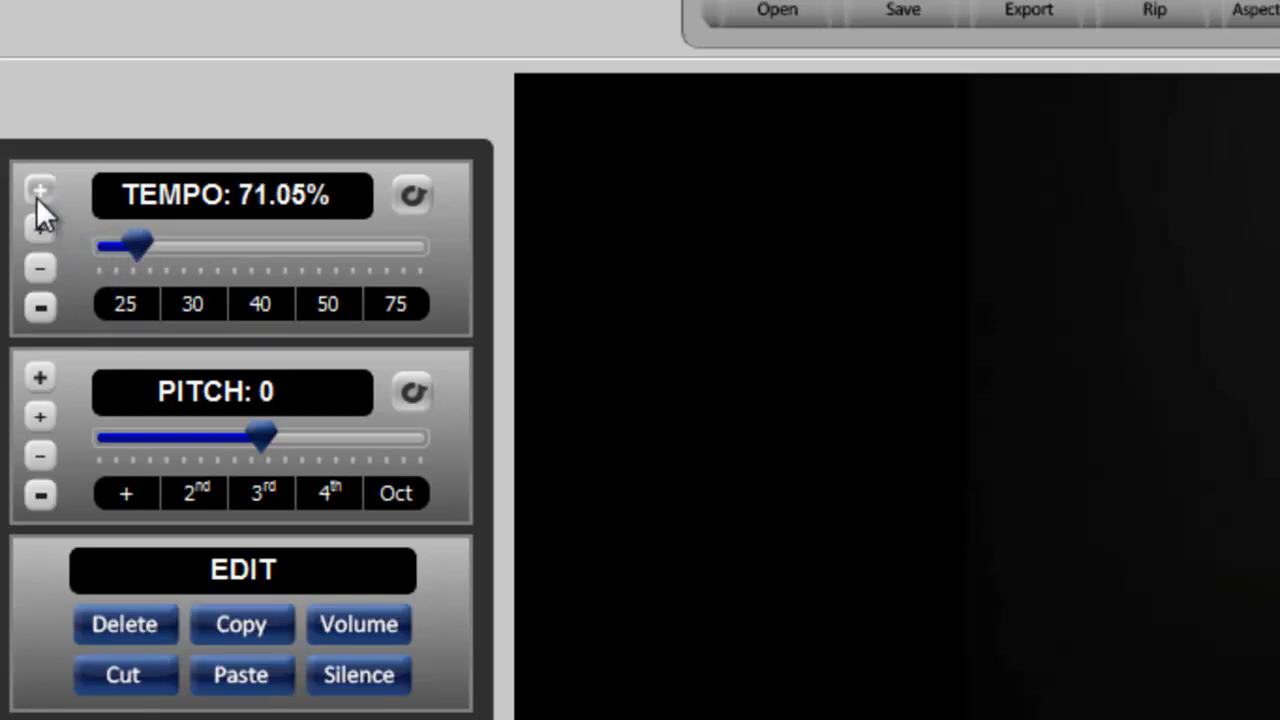
{"action": "mouse_move", "coordinate": [42, 310]}
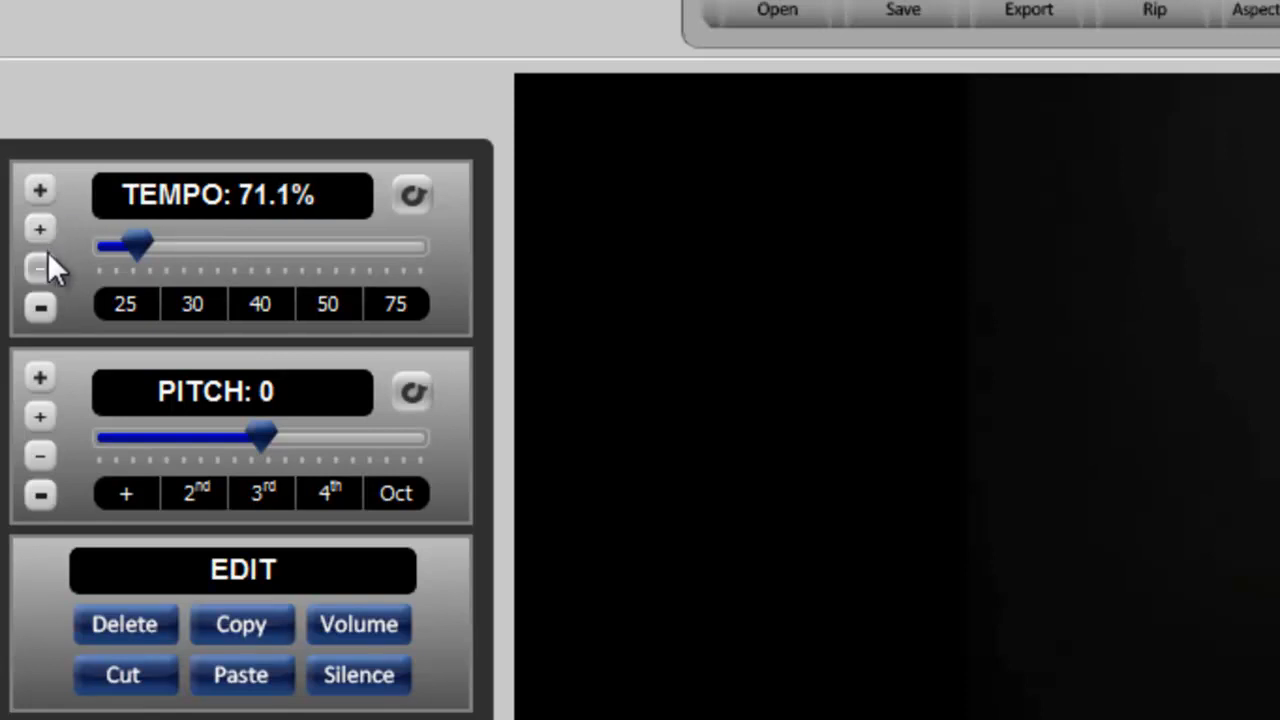
- Nudge the tempo up in 2% steps to 75.1%, then reset it so it reads 25% again
{"action": "left_click", "coordinate": [40, 190]}
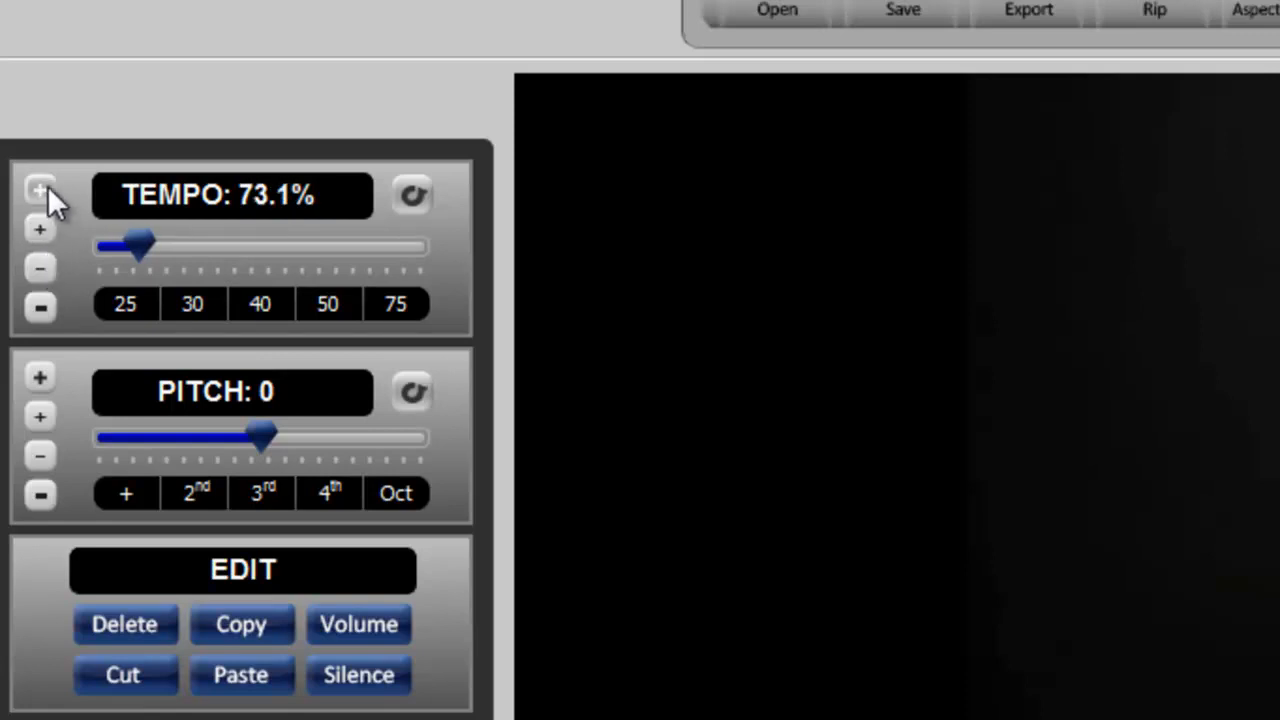
{"action": "left_click", "coordinate": [40, 190]}
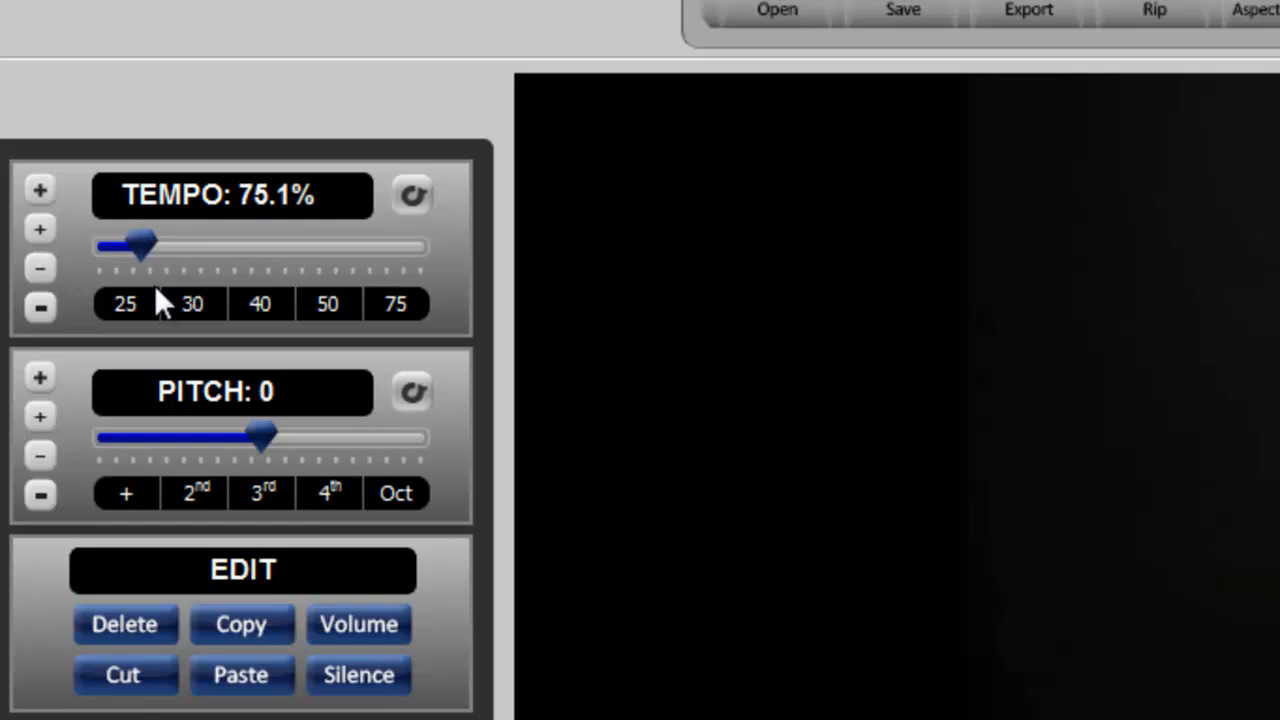
{"action": "mouse_move", "coordinate": [412, 200]}
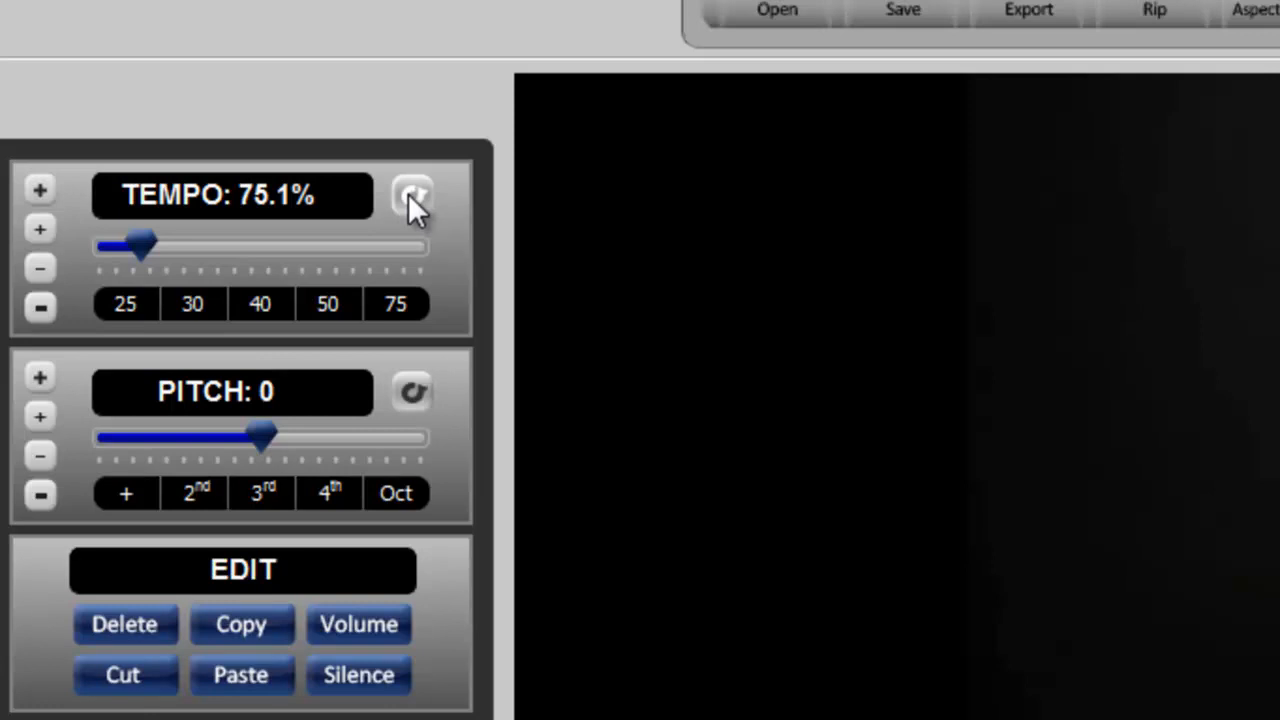
{"action": "left_click", "coordinate": [412, 198]}
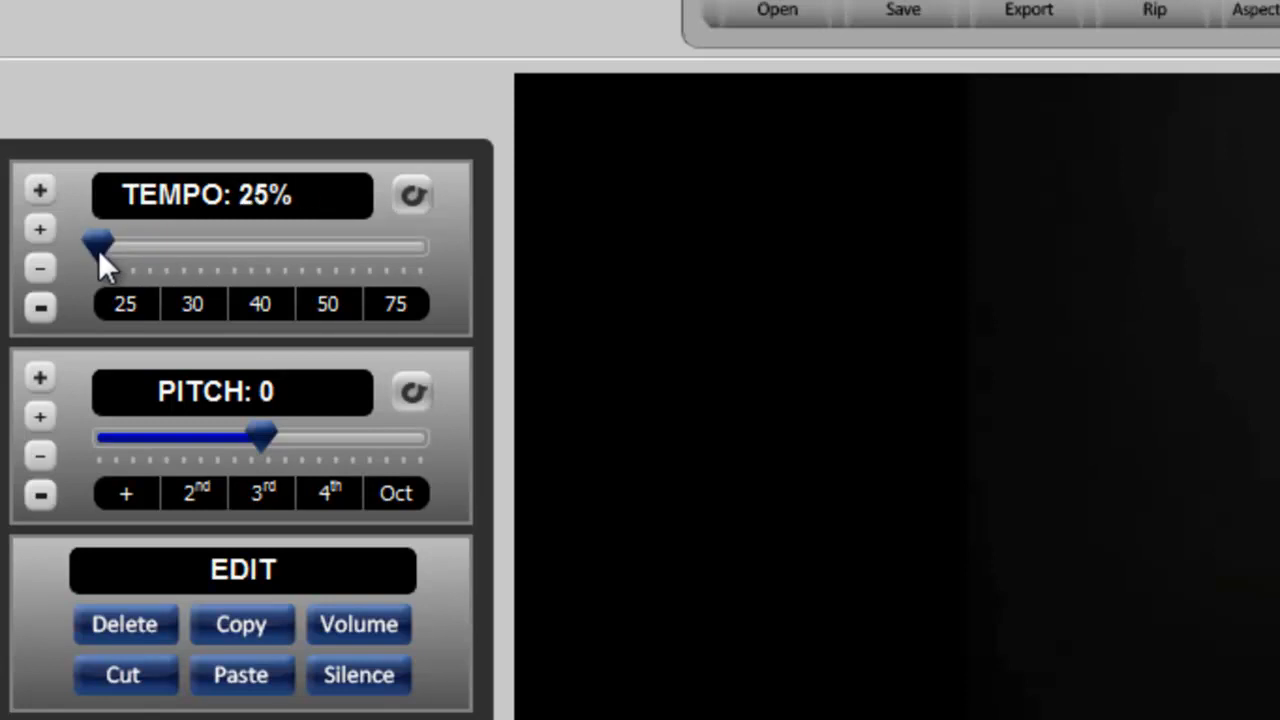
{"action": "mouse_move", "coordinate": [972, 390]}
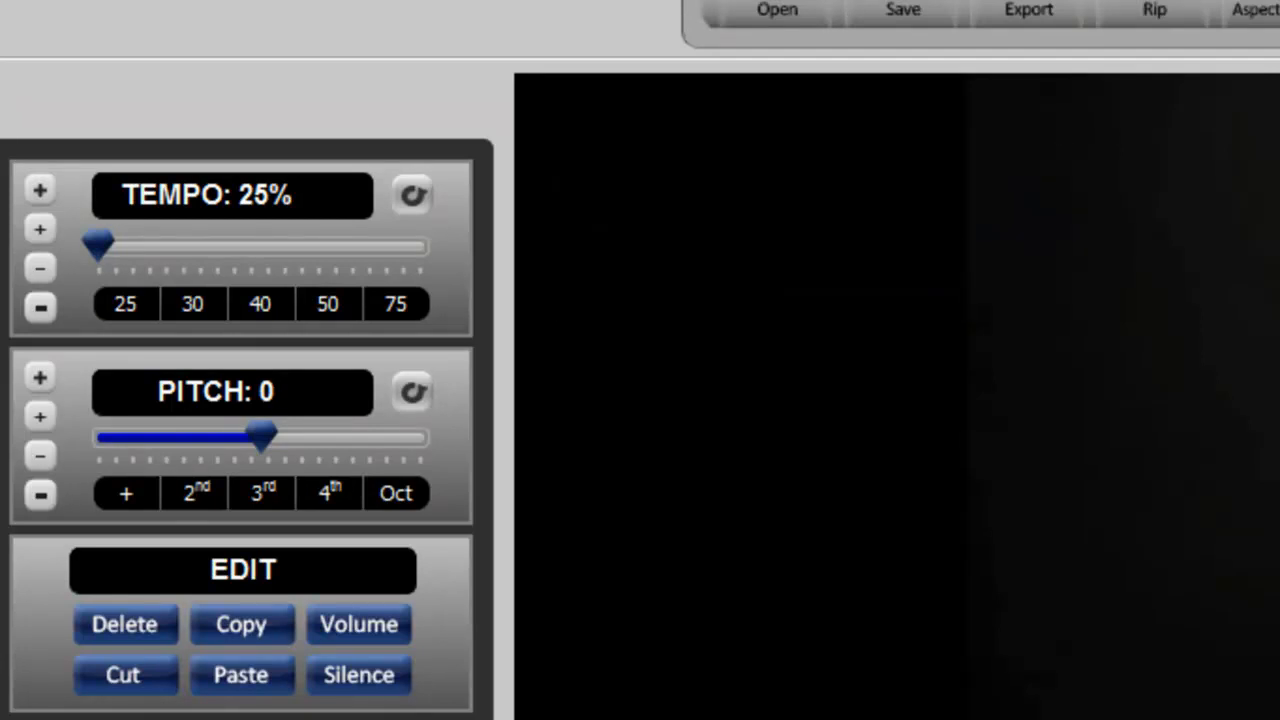
{"action": "mouse_move", "coordinate": [318, 224]}
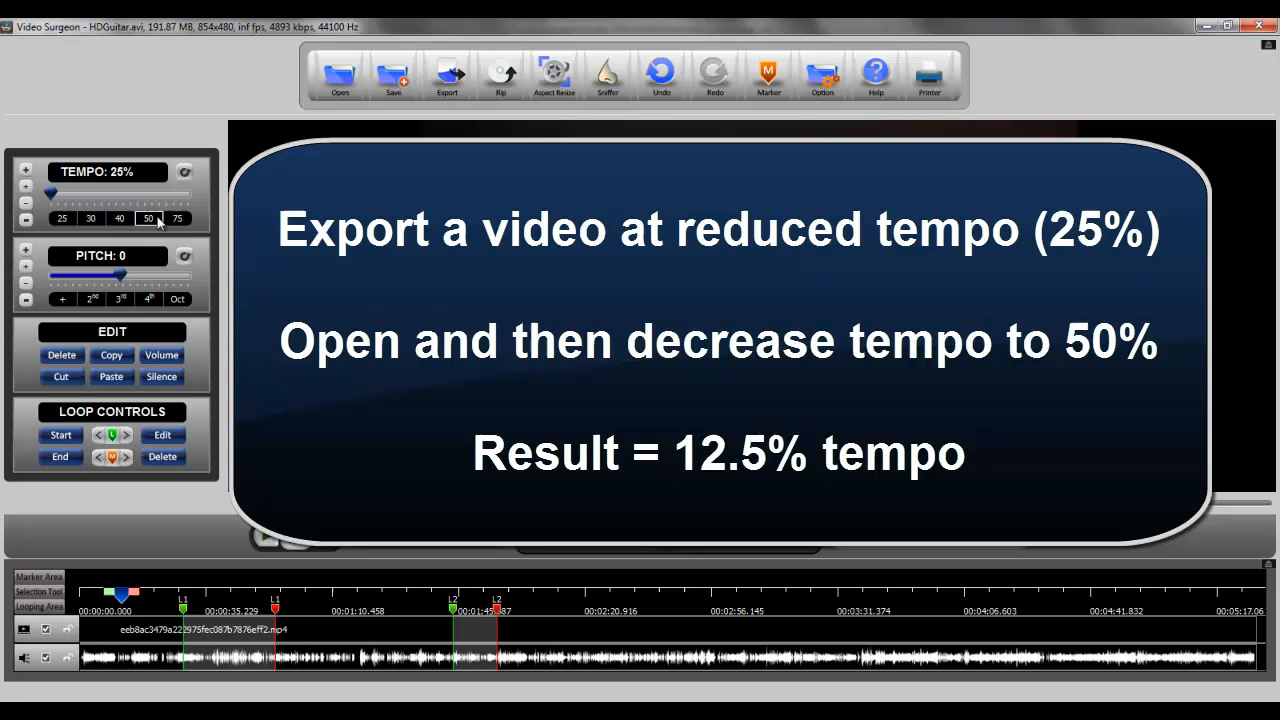
{"action": "mouse_move", "coordinate": [128, 188]}
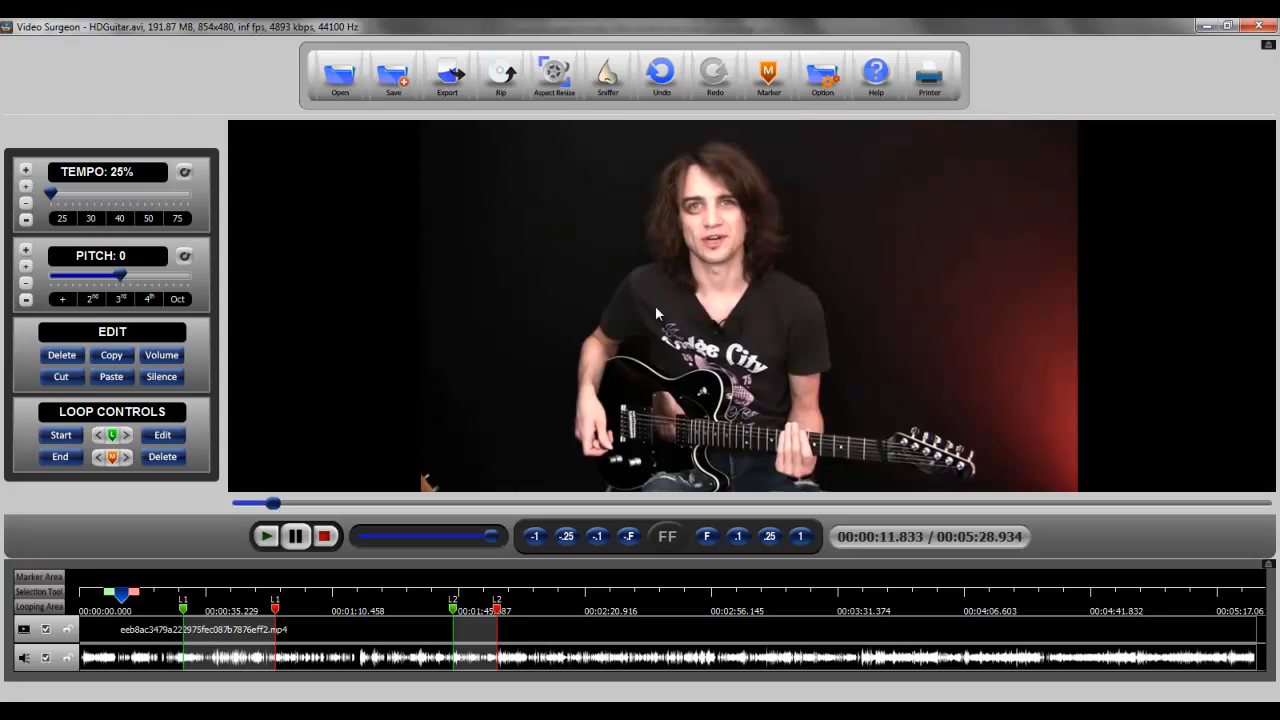
{"action": "mouse_move", "coordinate": [768, 312]}
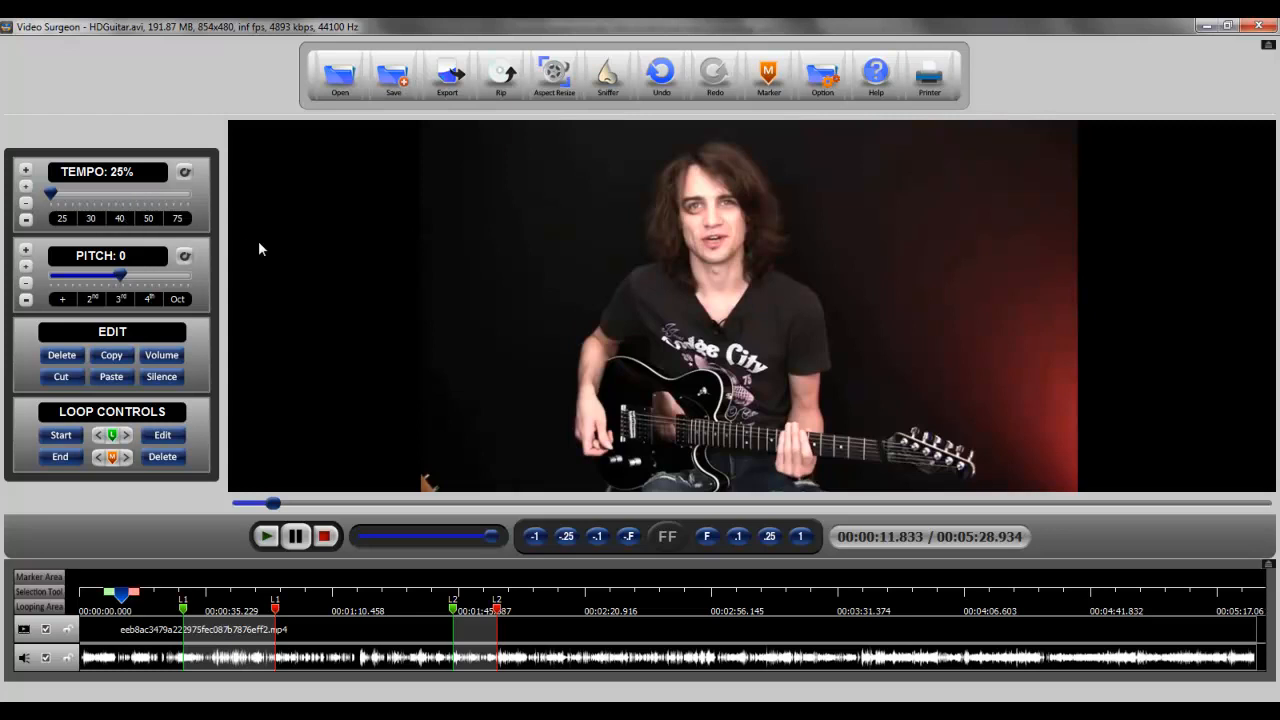
{"action": "mouse_move", "coordinate": [256, 244]}
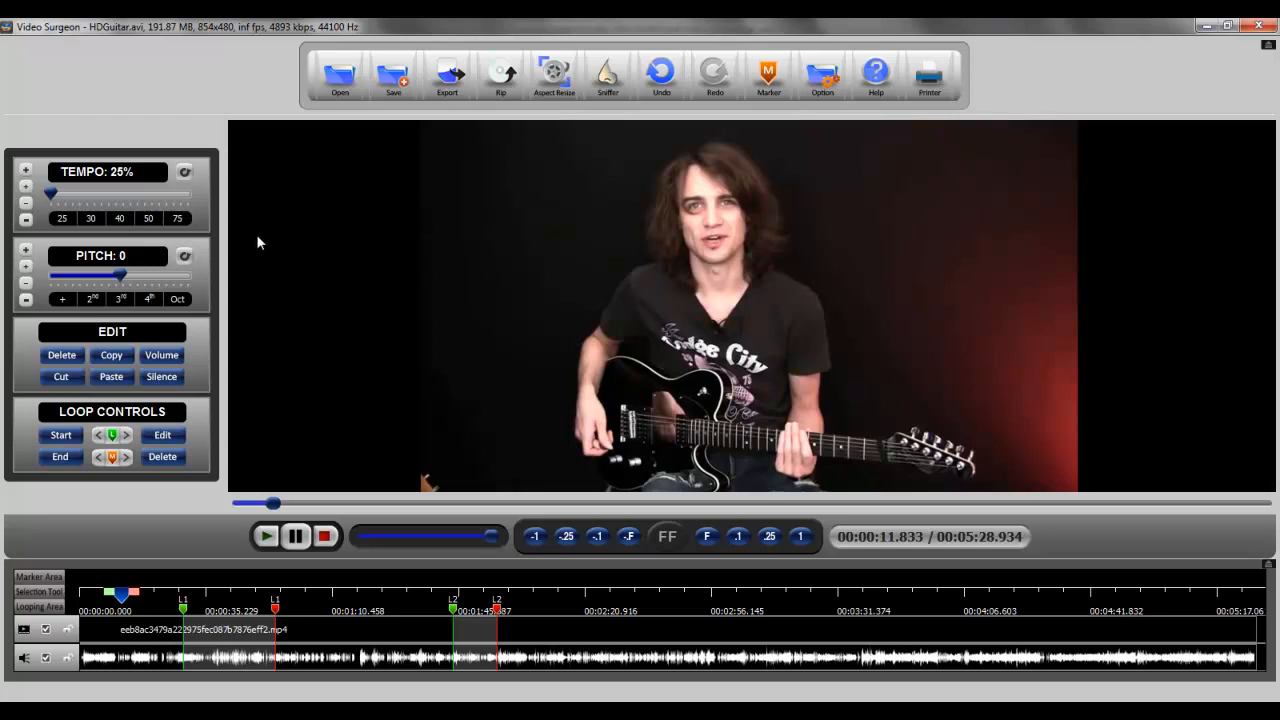
{"action": "mouse_move", "coordinate": [266, 244]}
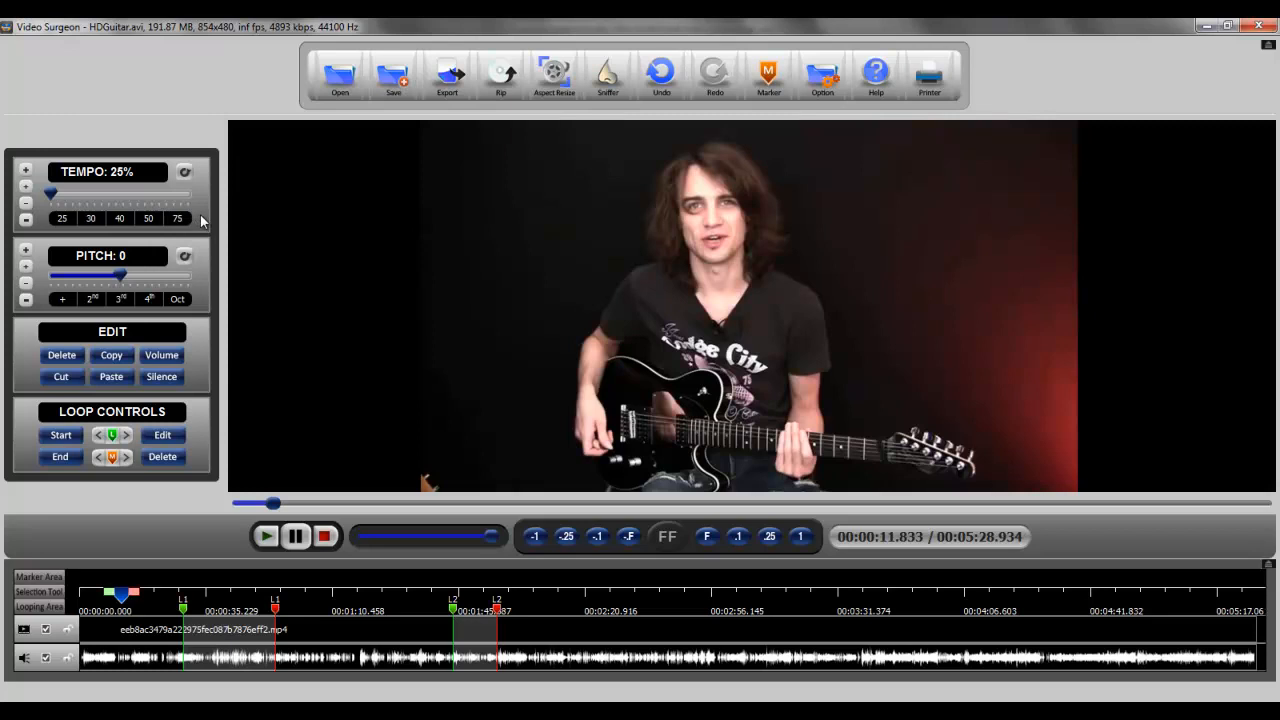
{"action": "mouse_move", "coordinate": [126, 190]}
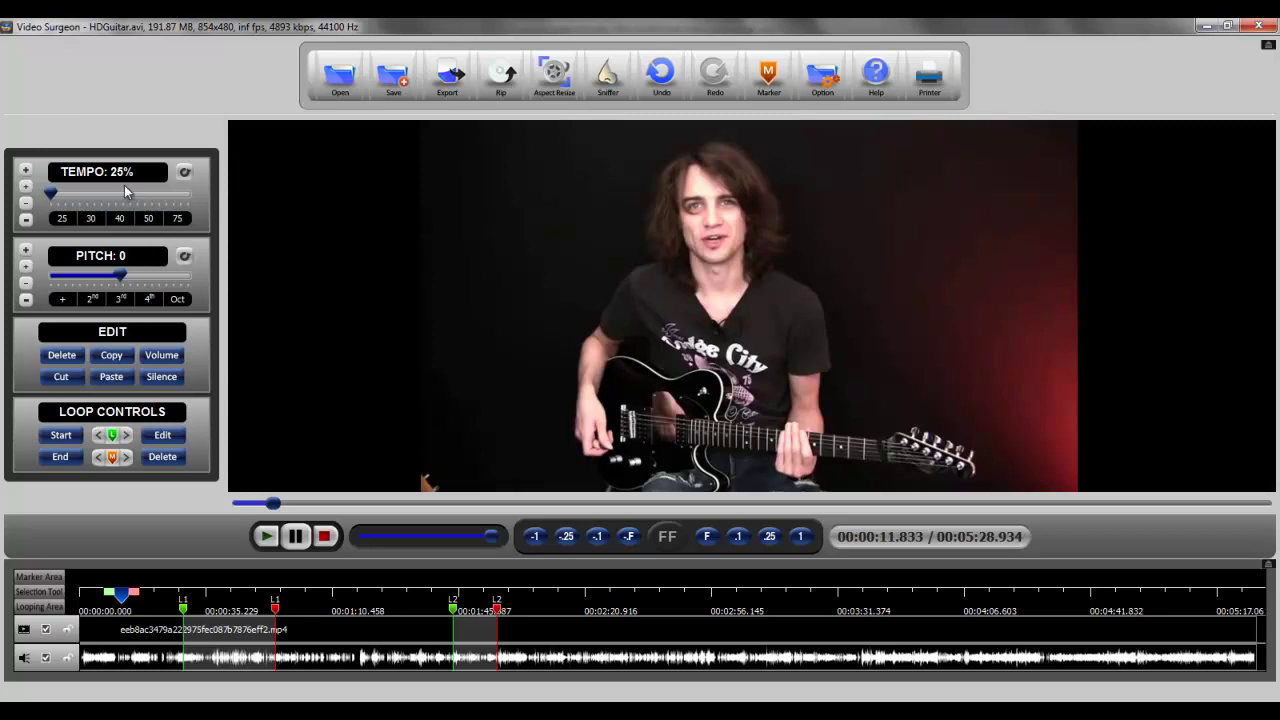
{"action": "mouse_move", "coordinate": [146, 328]}
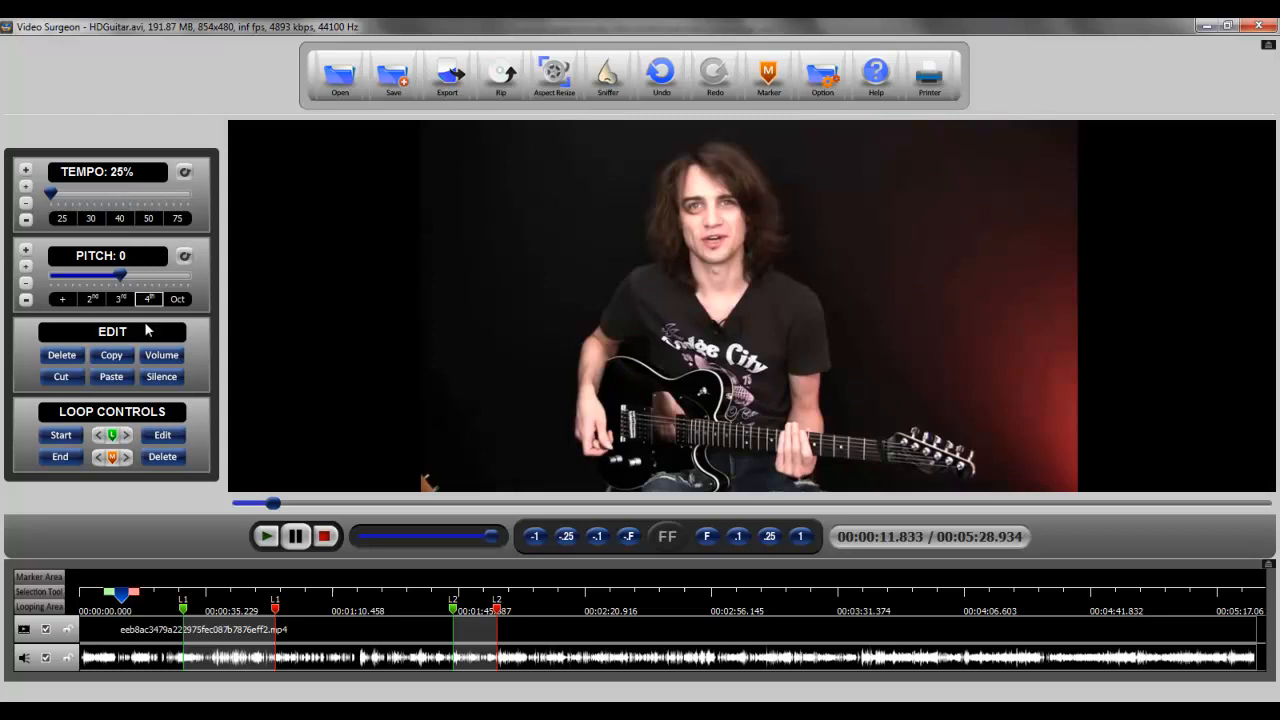
{"action": "mouse_move", "coordinate": [100, 184]}
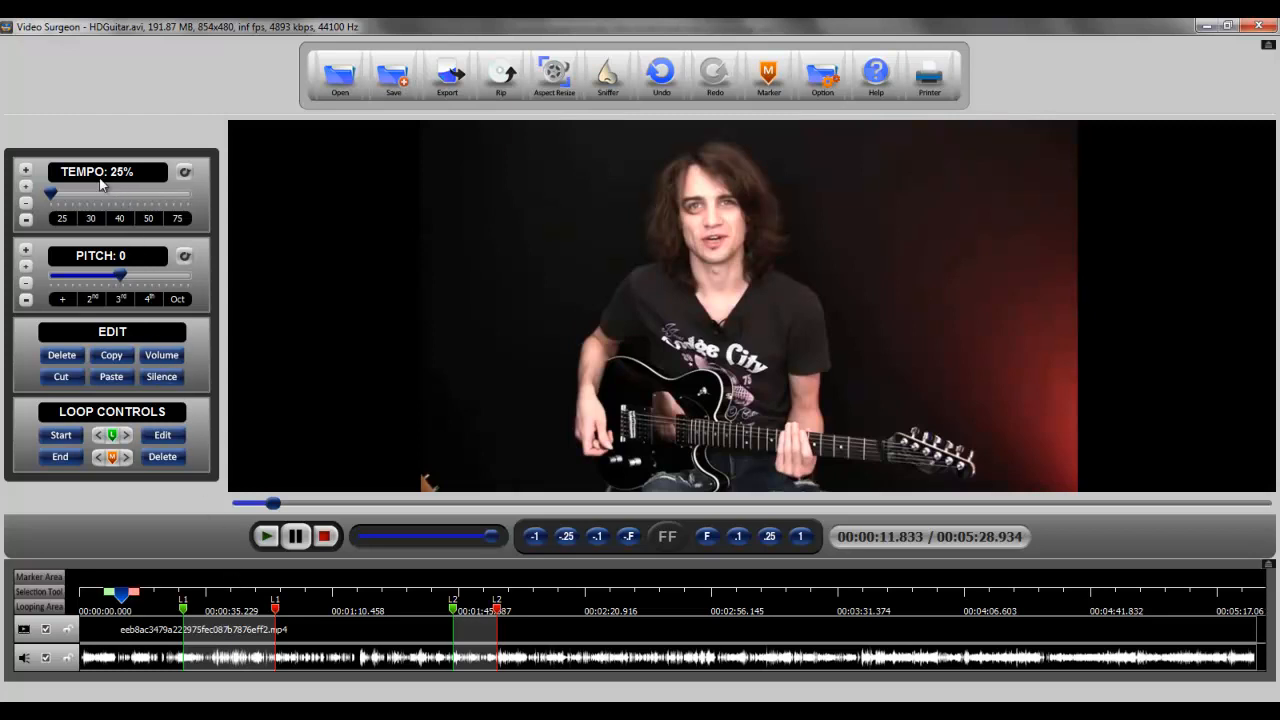
{"action": "mouse_move", "coordinate": [668, 606]}
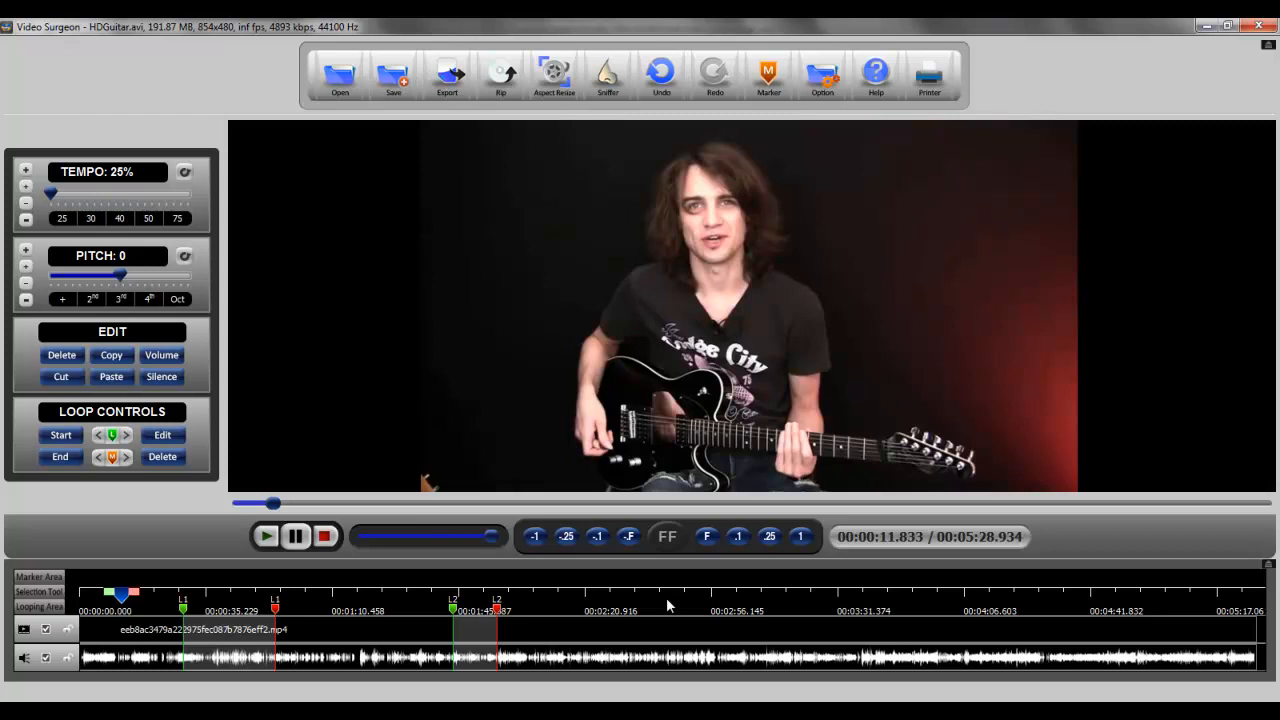
{"action": "mouse_move", "coordinate": [152, 252]}
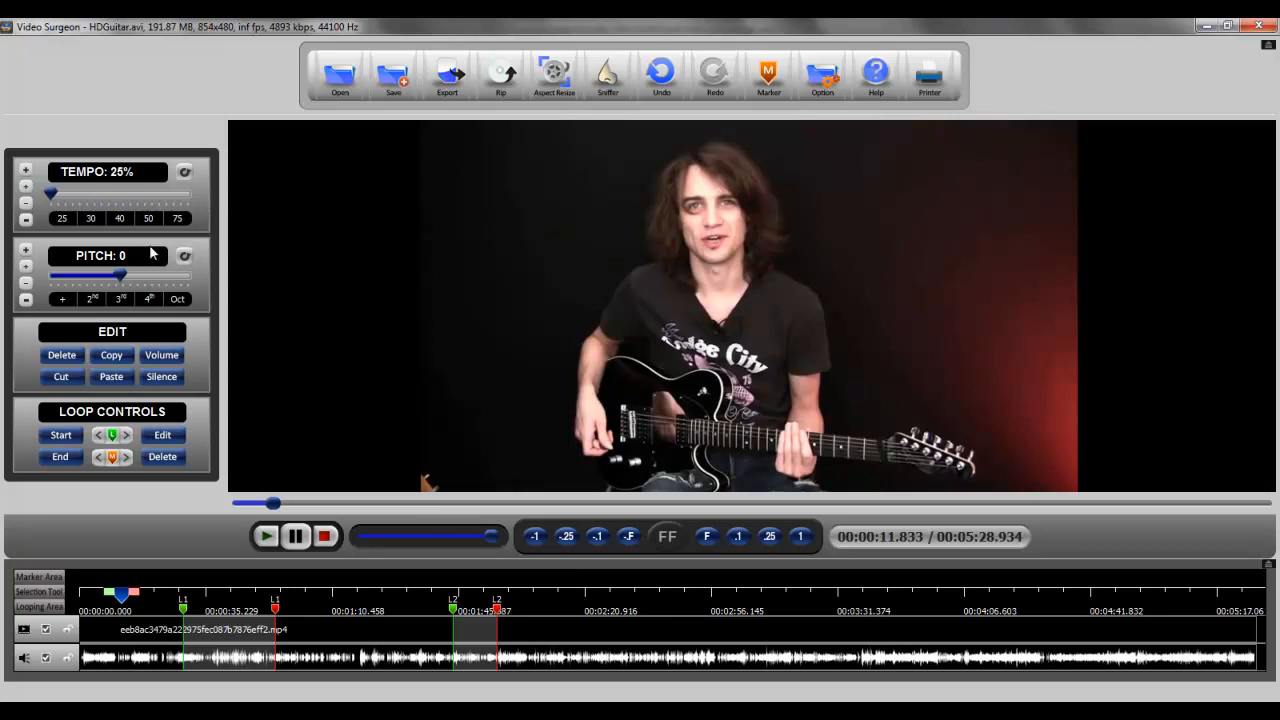
{"action": "mouse_move", "coordinate": [544, 566]}
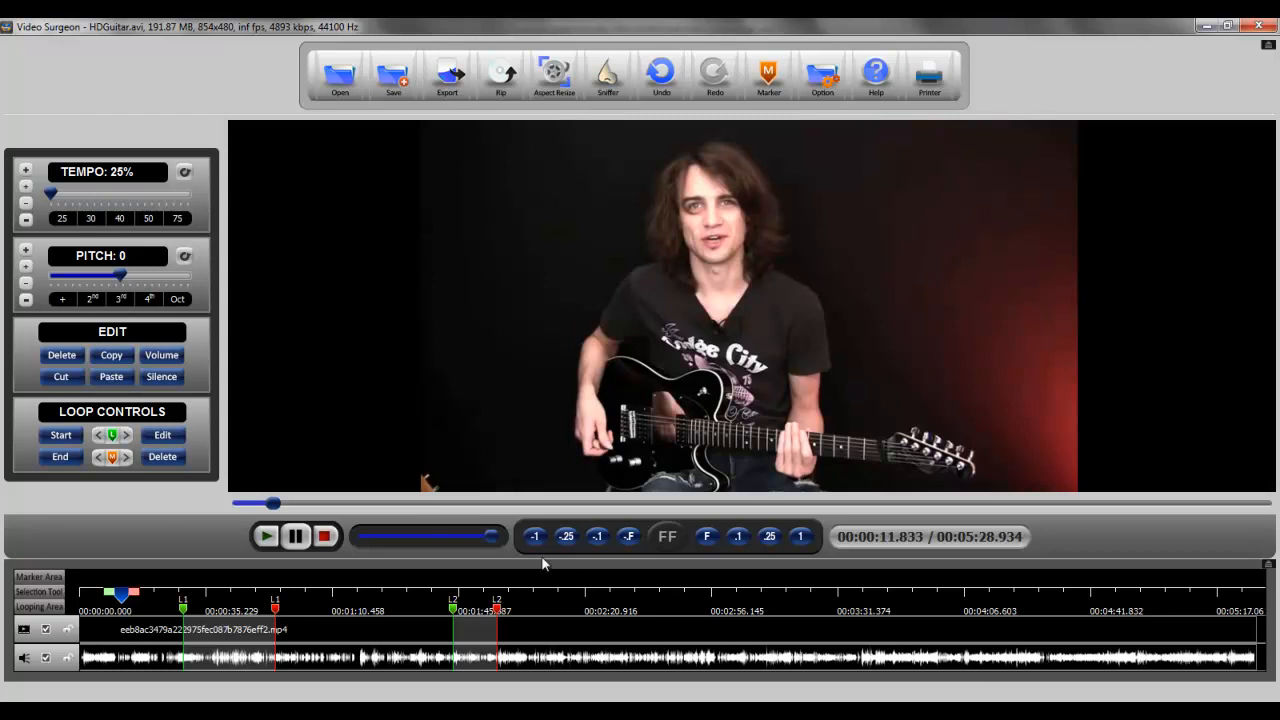
{"action": "mouse_move", "coordinate": [364, 604]}
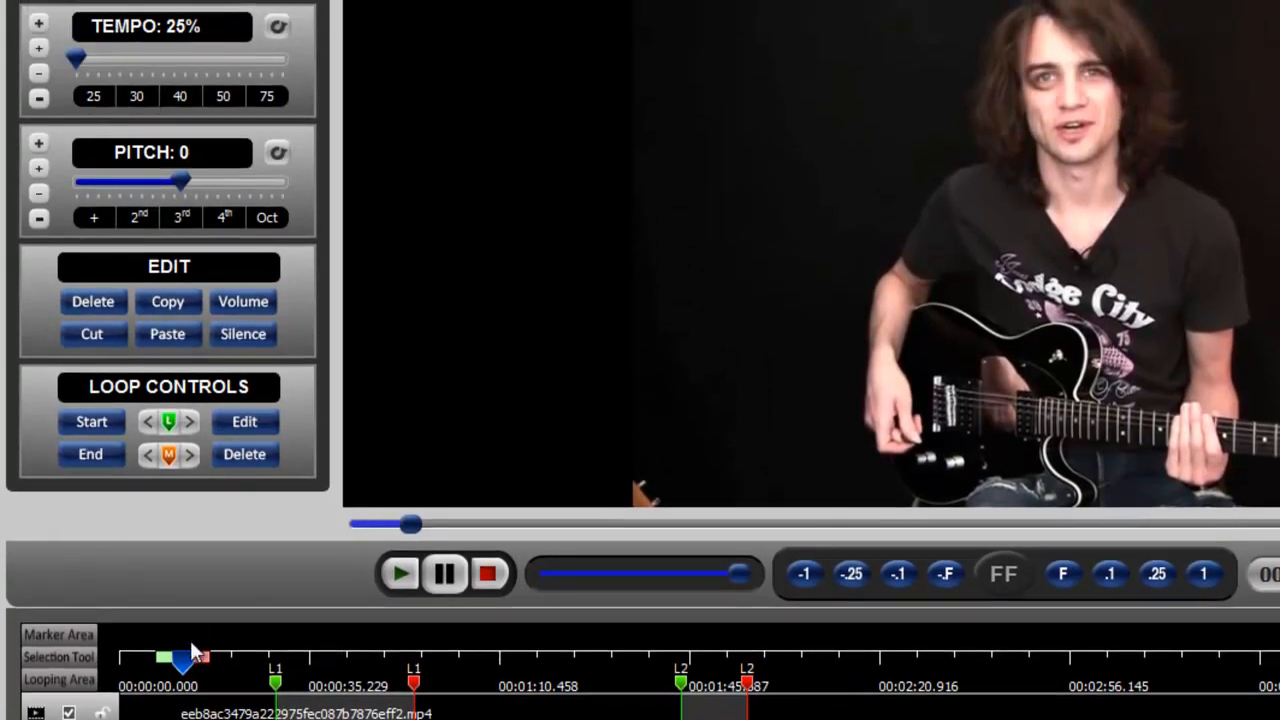
- Check loop L2 plays at 100%, then move into loop L1 and slow it to 30% tempo
{"action": "left_click_drag", "start_coordinate": [78, 60], "coordinate": [122, 60]}
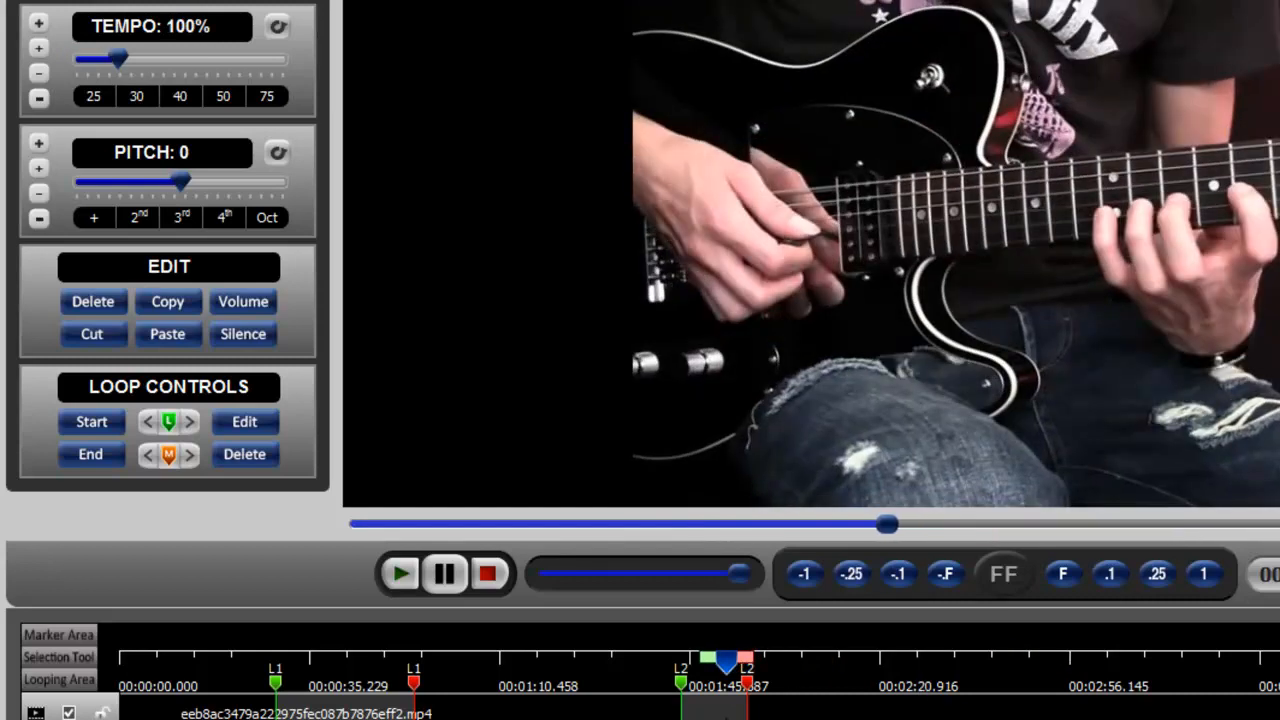
{"action": "left_click_drag", "start_coordinate": [118, 60], "coordinate": [88, 60]}
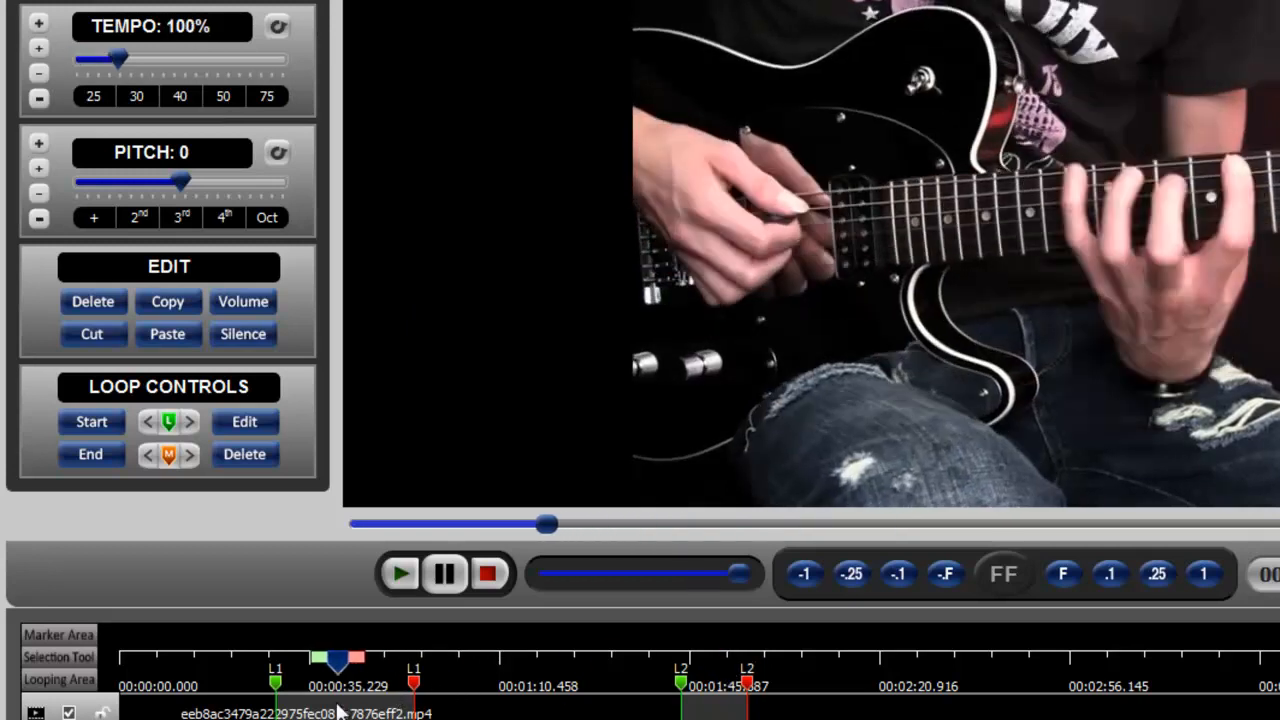
{"action": "left_click_drag", "start_coordinate": [124, 60], "coordinate": [80, 60]}
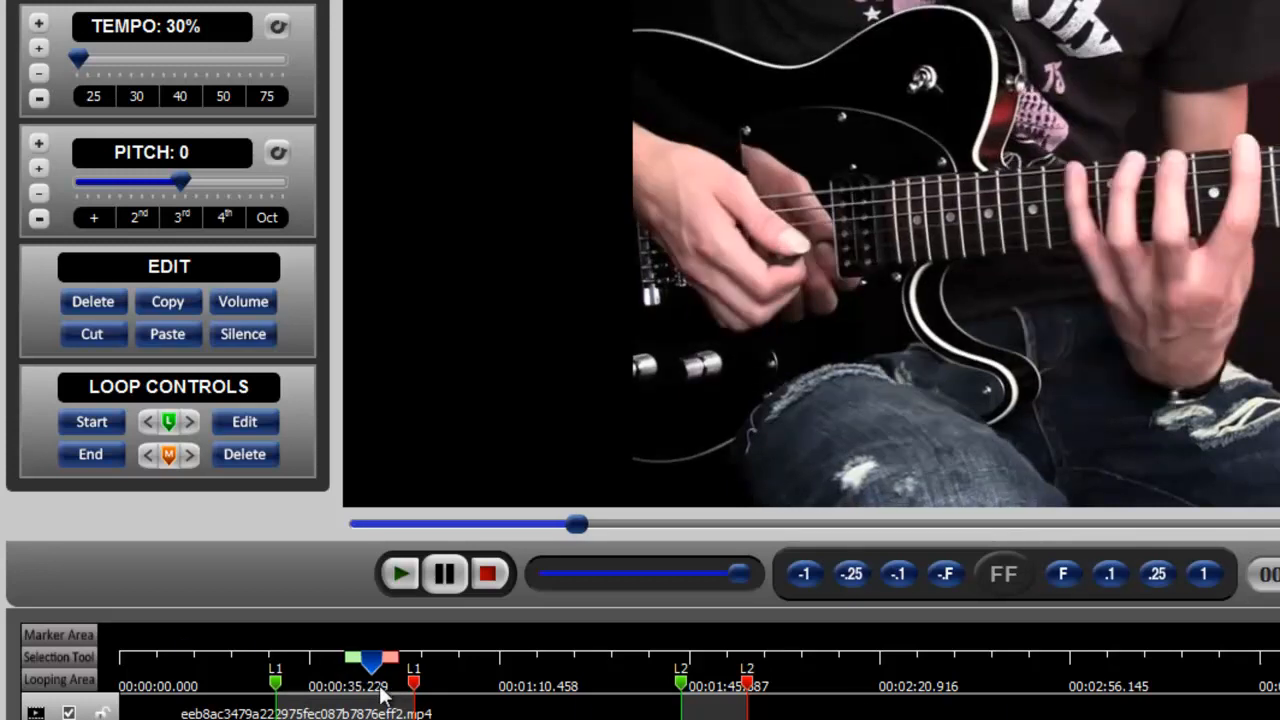
{"action": "mouse_move", "coordinate": [470, 702]}
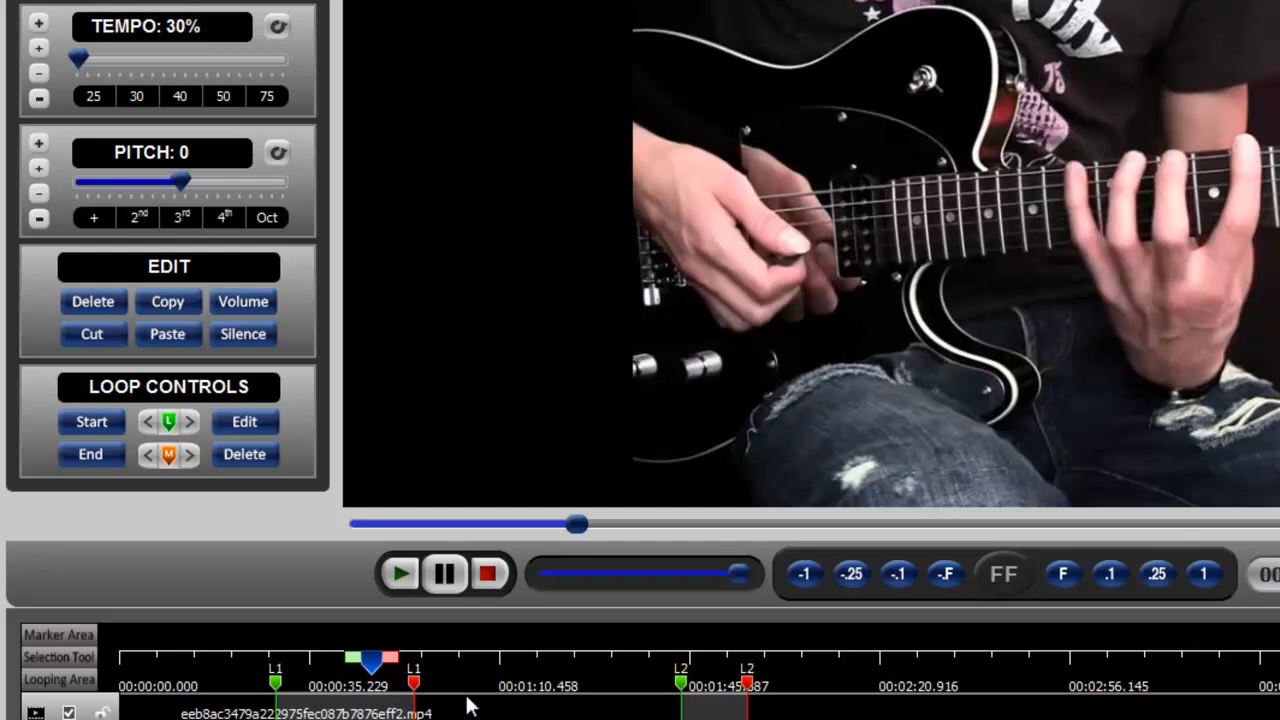
{"action": "mouse_move", "coordinate": [466, 704]}
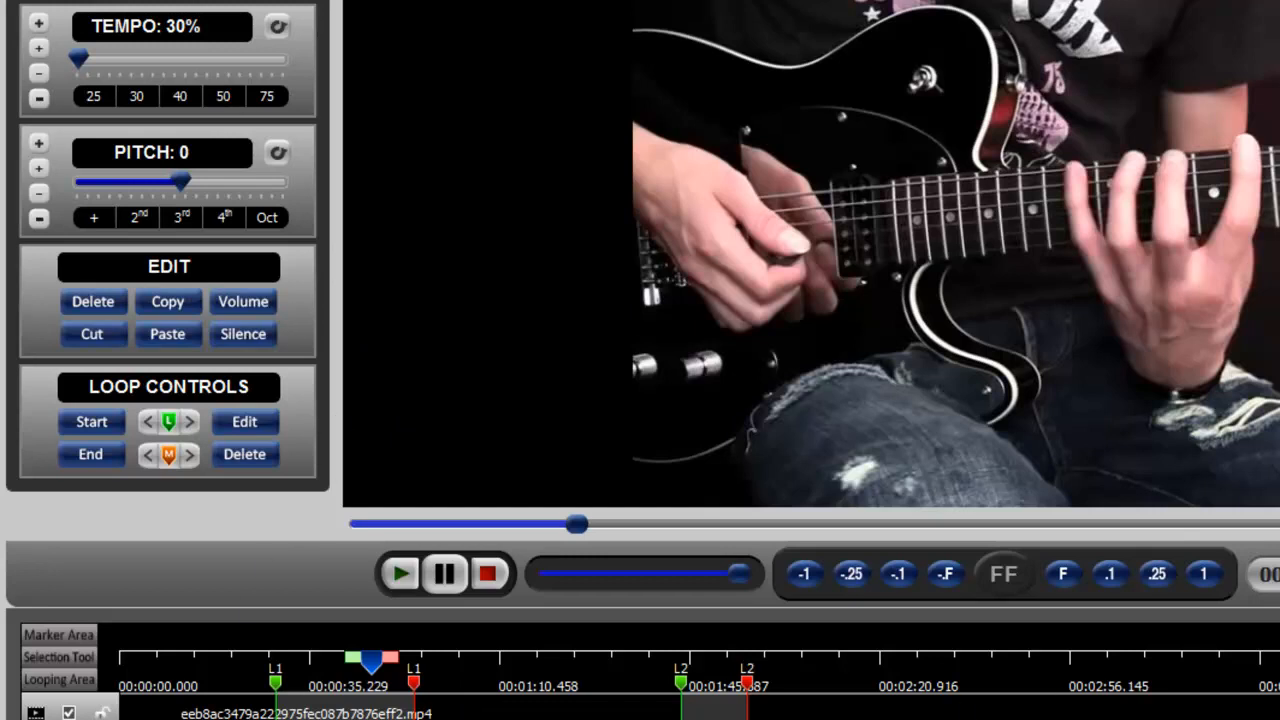
{"action": "mouse_move", "coordinate": [1230, 704]}
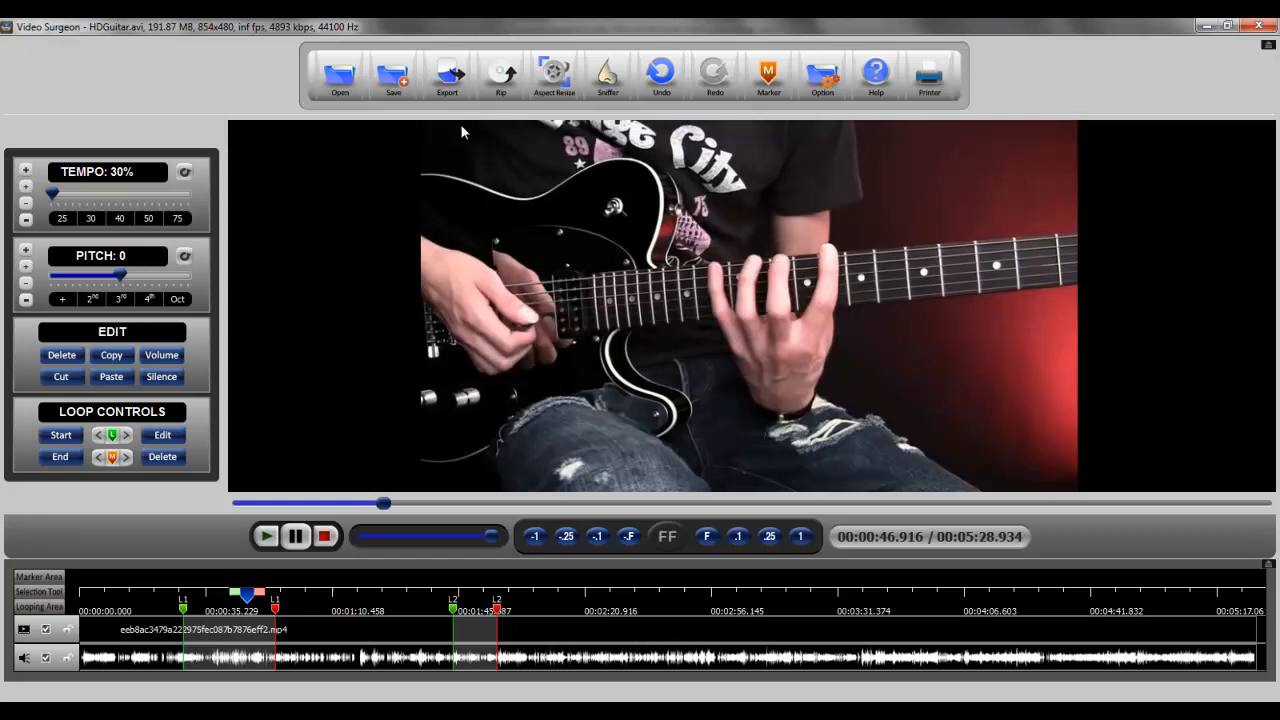
- Return playback to 00:00:00 where tempo reads 25% and begin the export with tempo changes embedded
{"action": "left_click", "coordinate": [448, 74]}
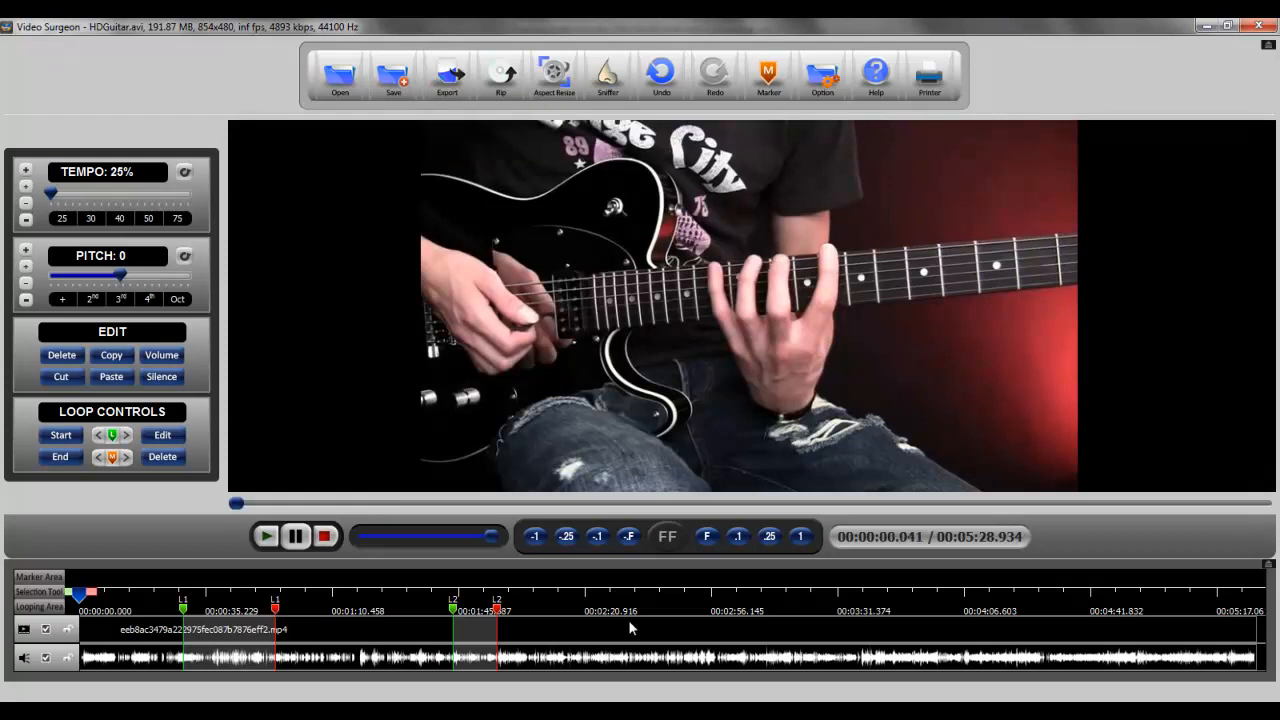
{"action": "left_click", "coordinate": [446, 80]}
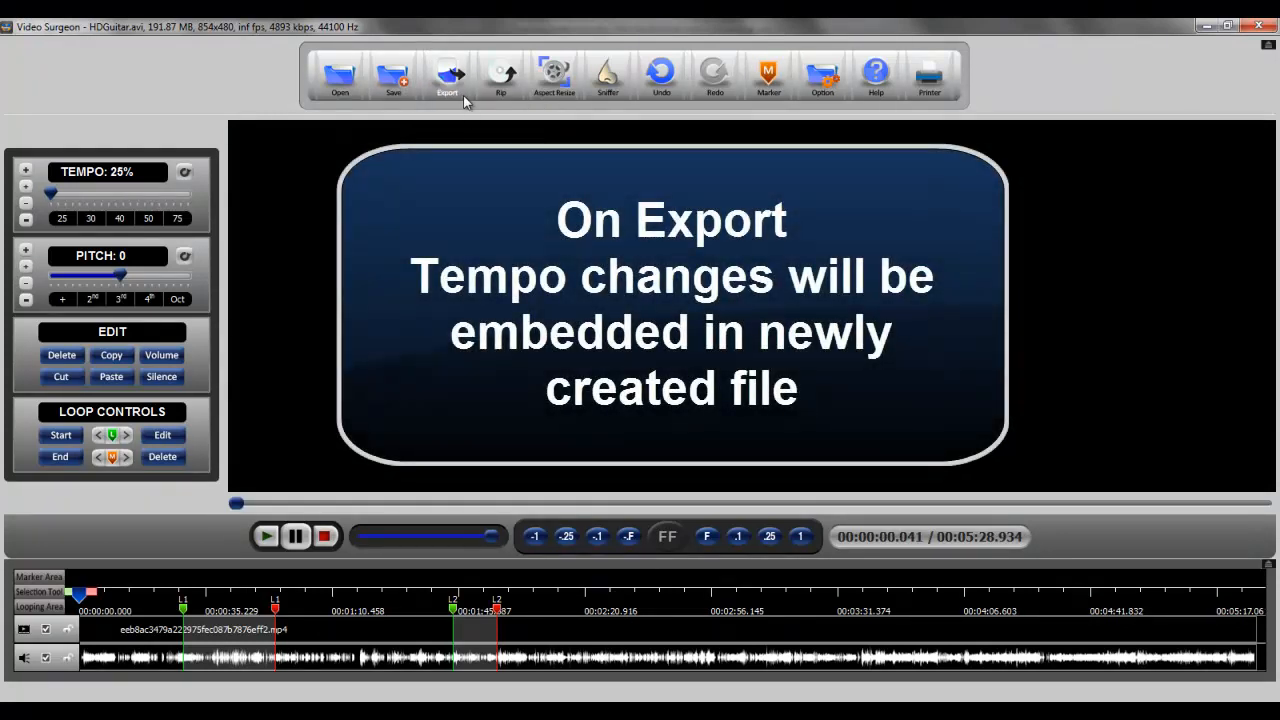
{"action": "mouse_move", "coordinate": [284, 592]}
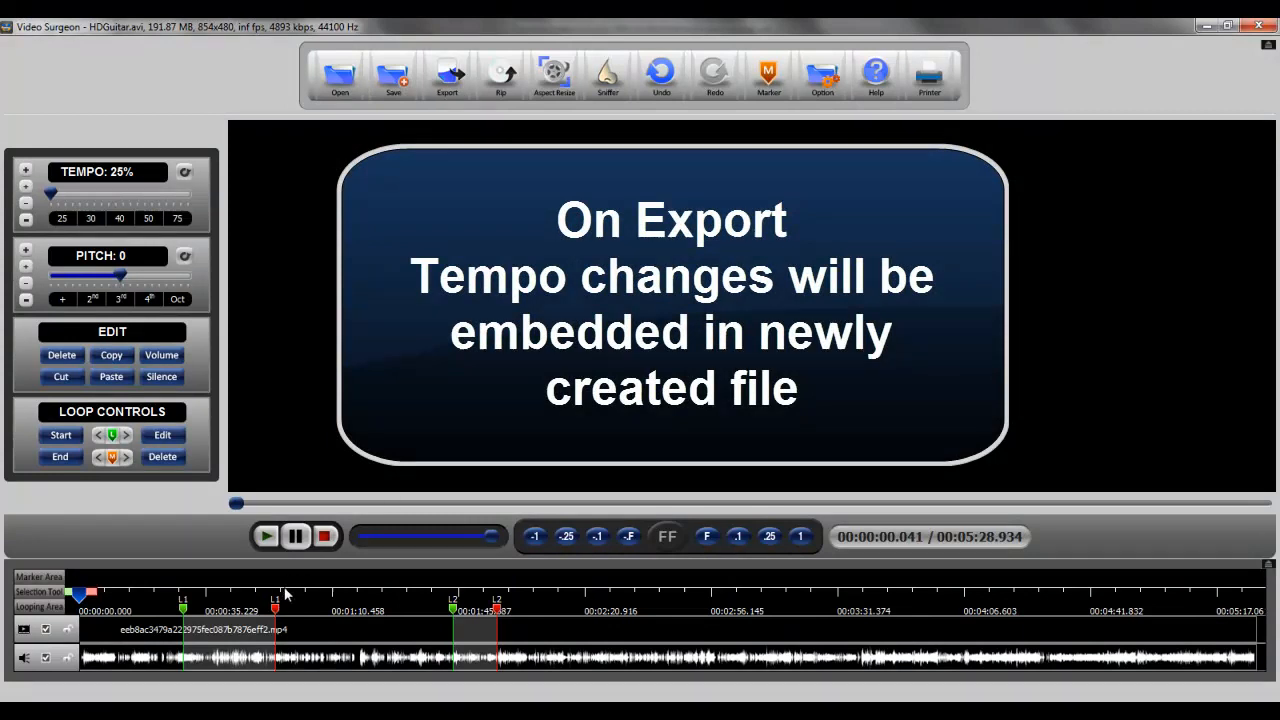
{"action": "mouse_move", "coordinate": [600, 648]}
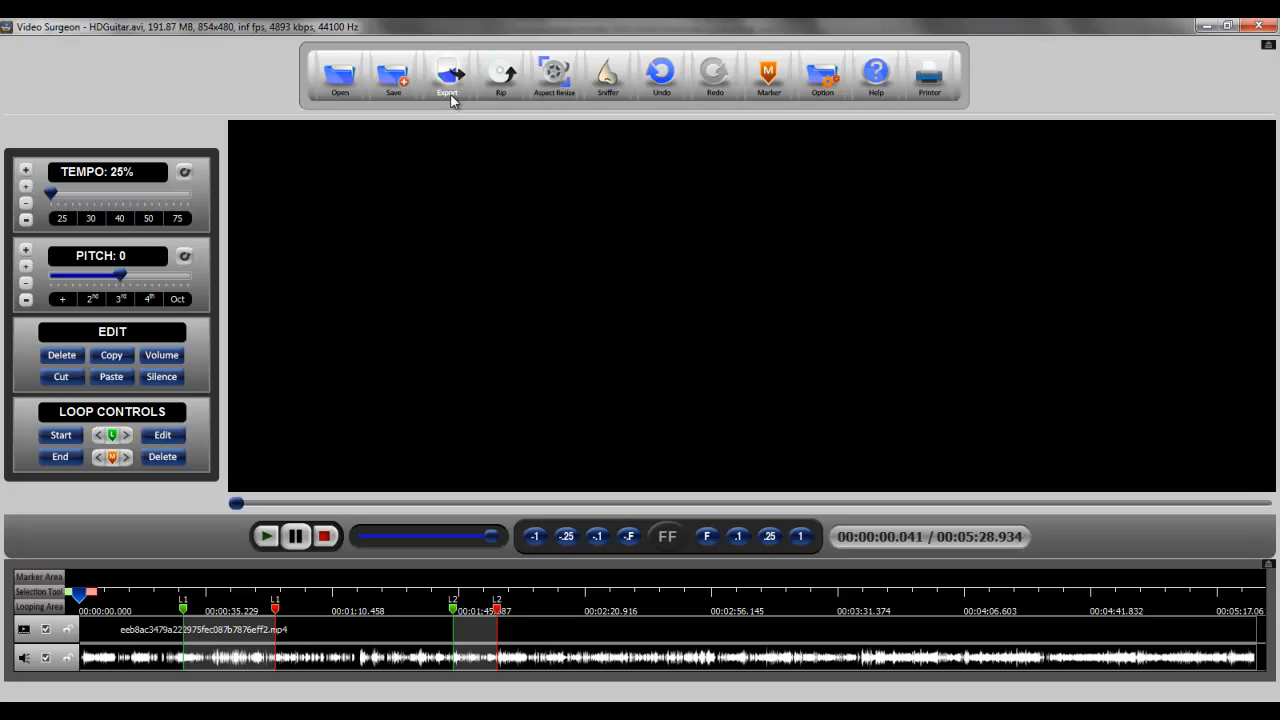
{"action": "mouse_move", "coordinate": [212, 198]}
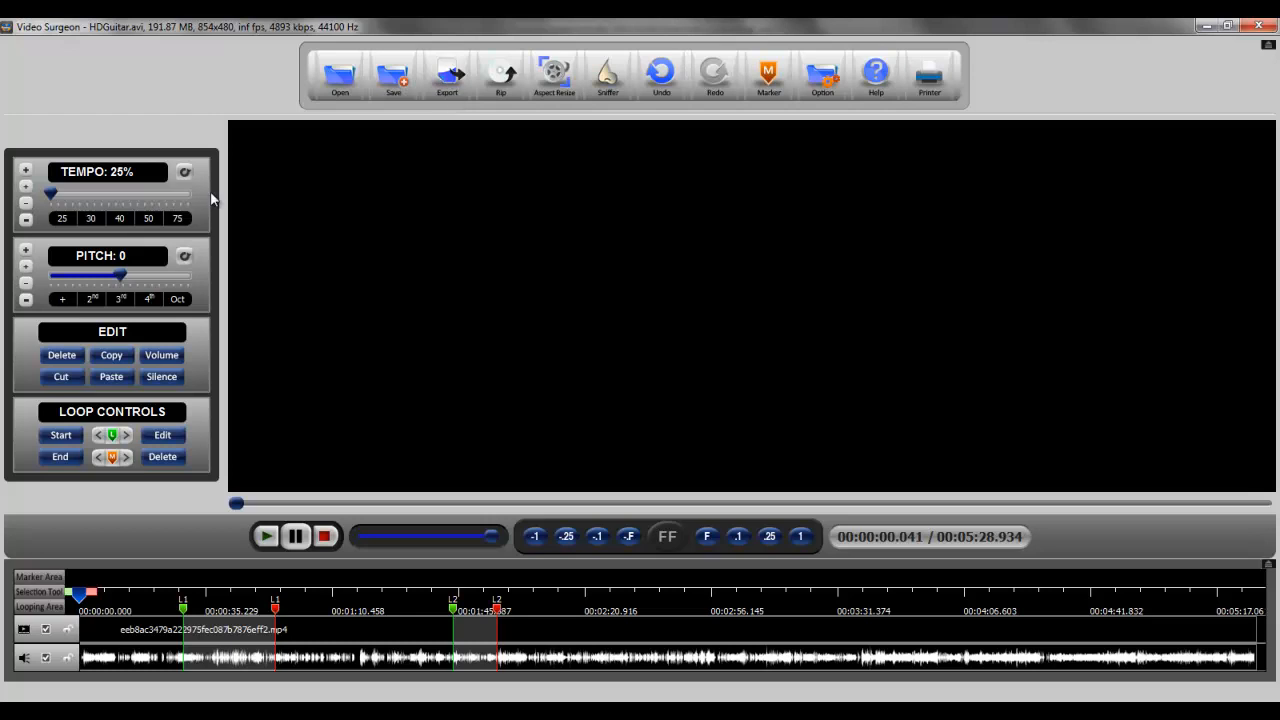